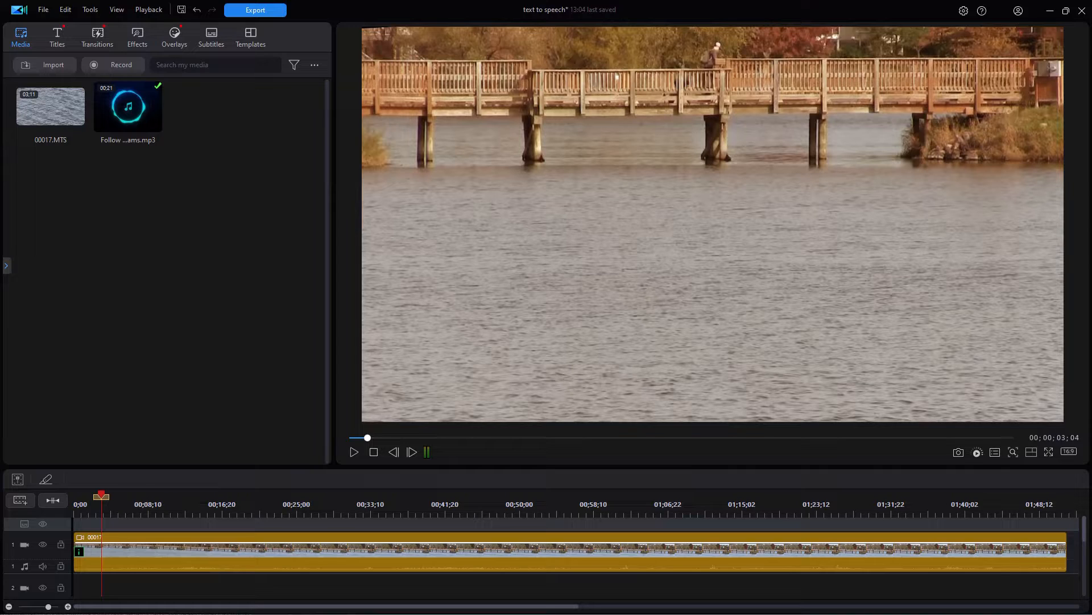
pyautogui.moveTo(492, 214)
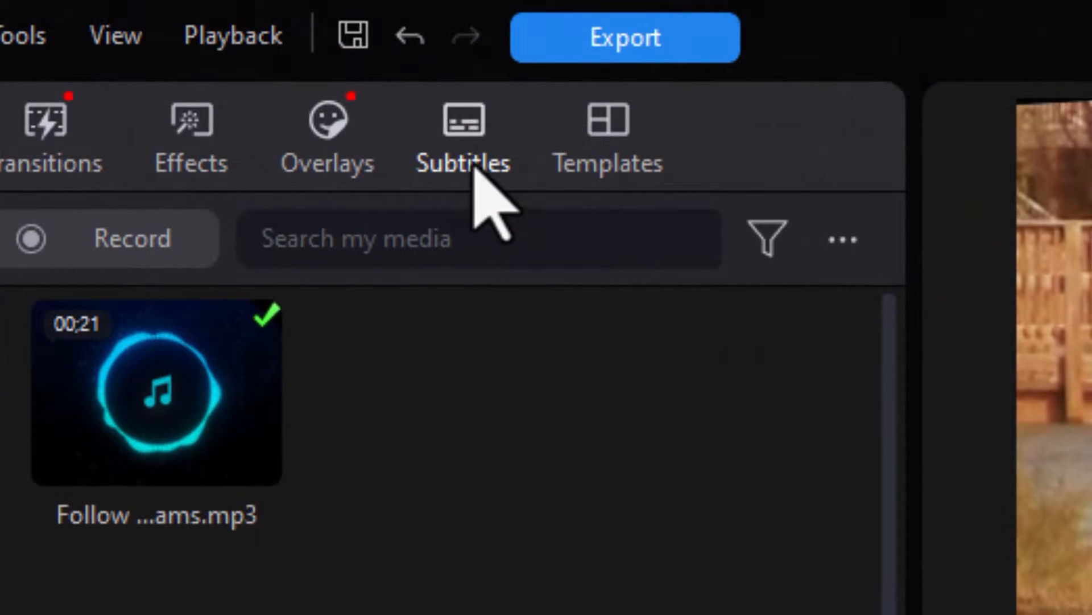
# Open the Subtitles room and start creating subtitles manually for the lake-bridge video
pyautogui.click(462, 136)
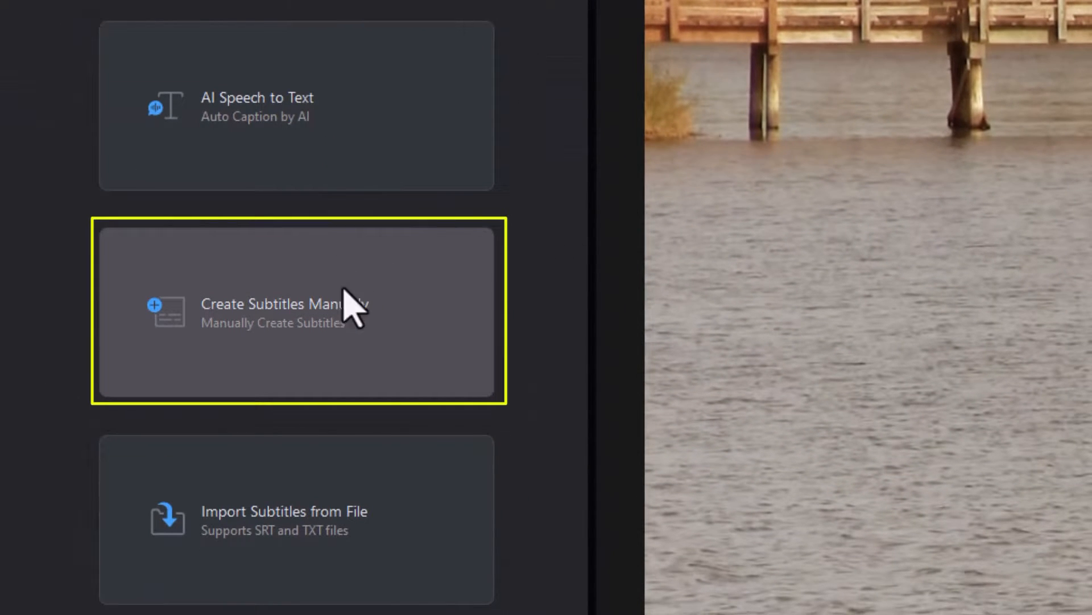
pyautogui.moveTo(418, 314)
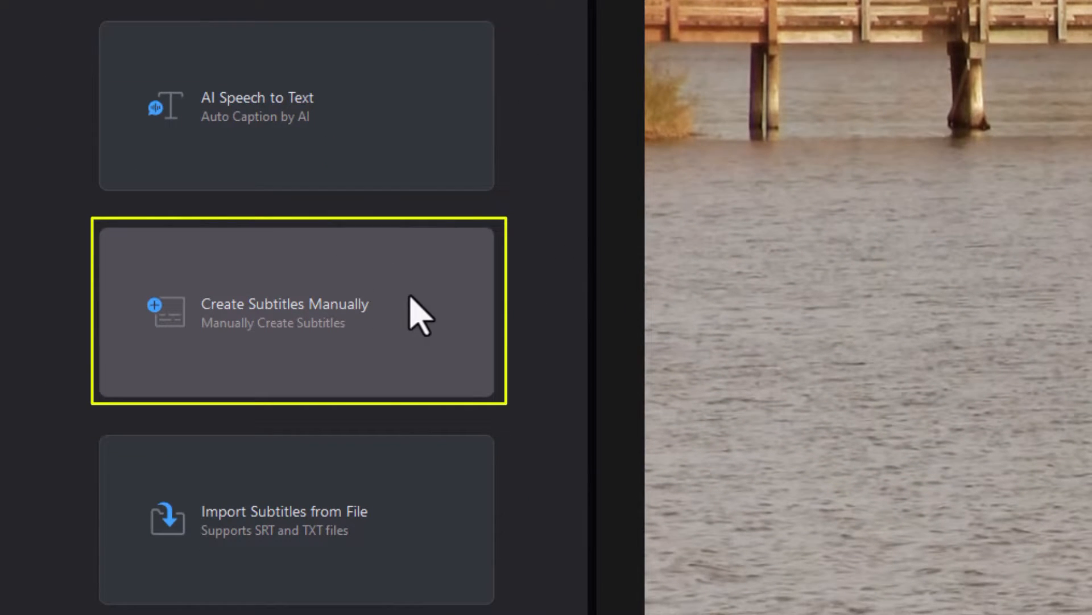
pyautogui.click(284, 312)
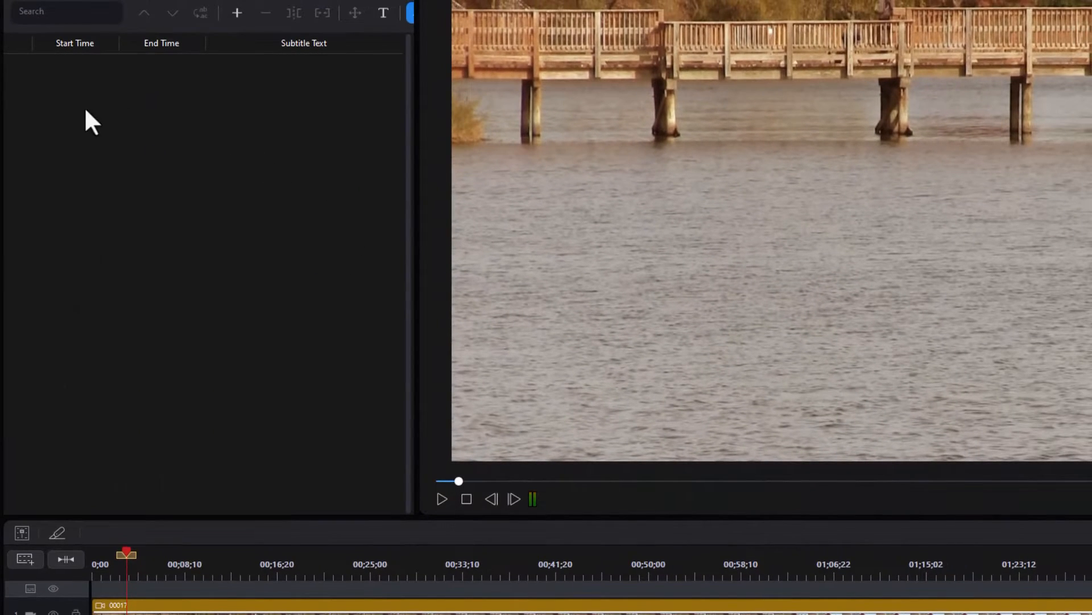
pyautogui.moveTo(251, 192)
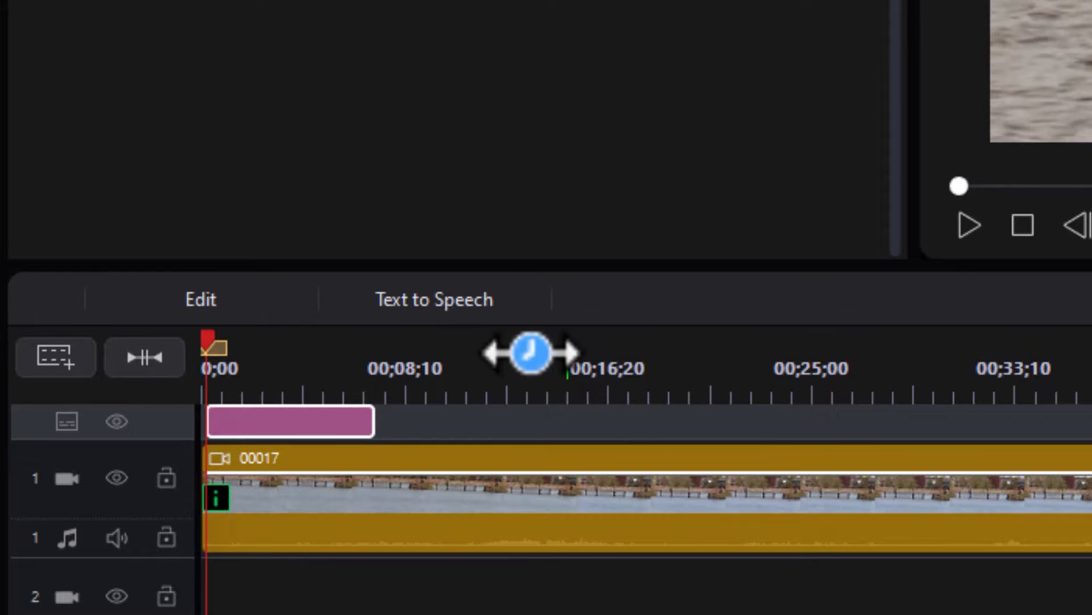
pyautogui.moveTo(373, 438)
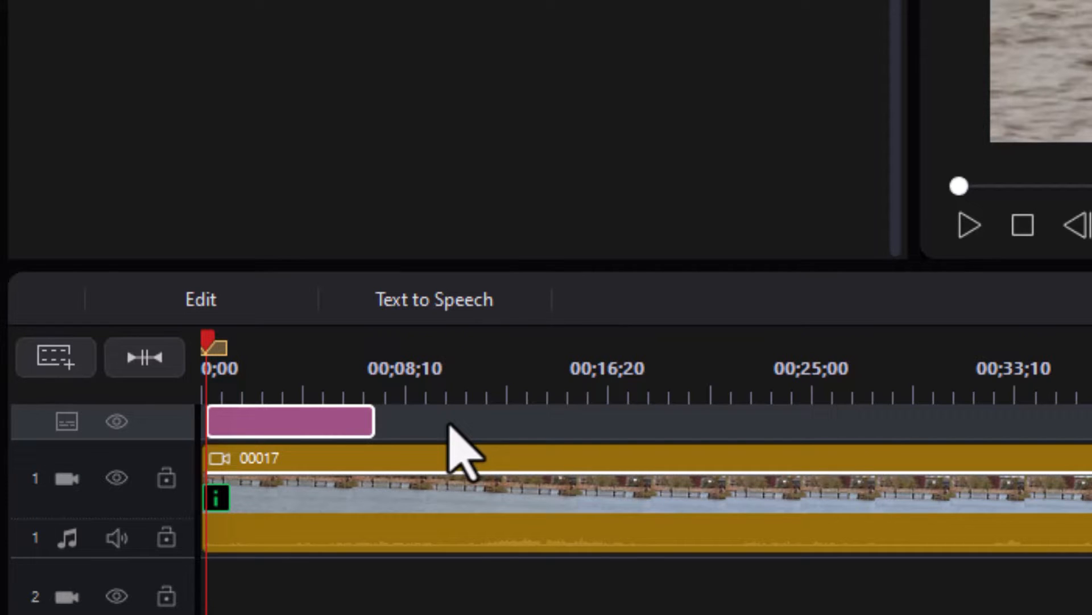
pyautogui.moveTo(178, 474)
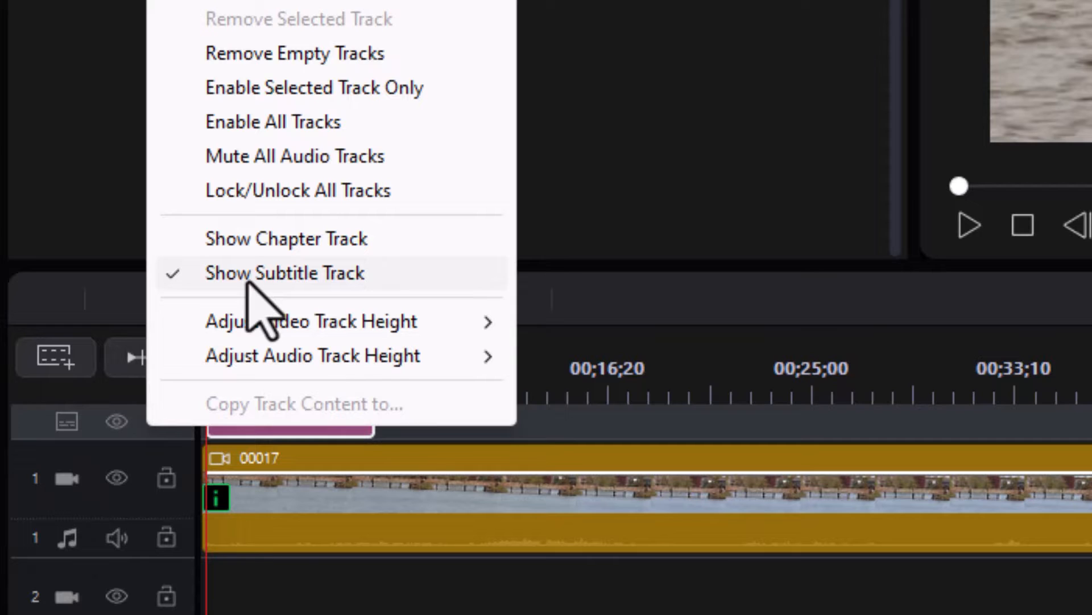
pyautogui.click(285, 273)
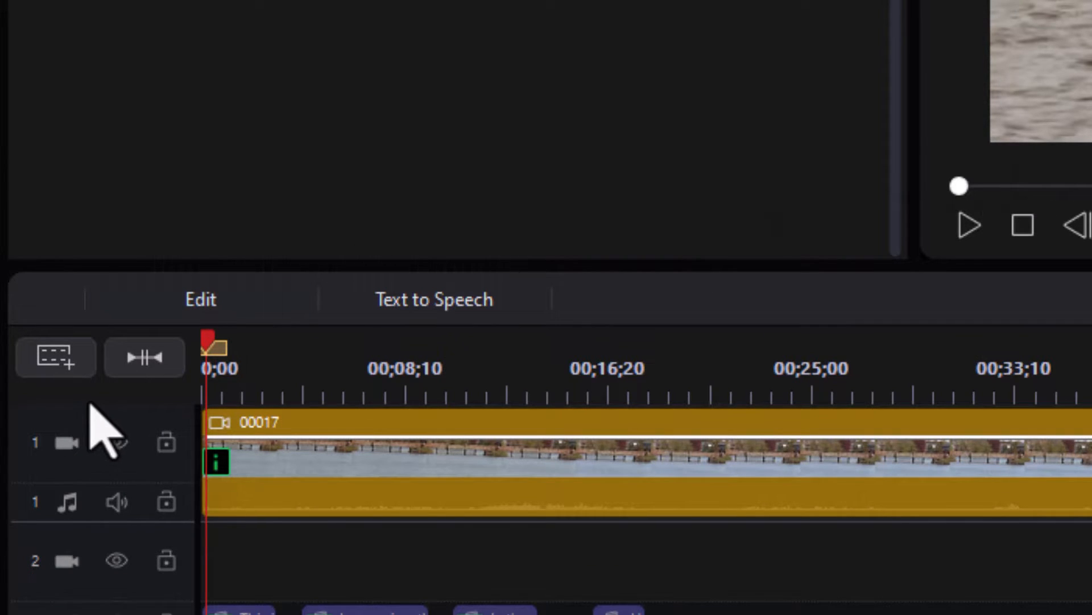
pyautogui.rightClick(101, 439)
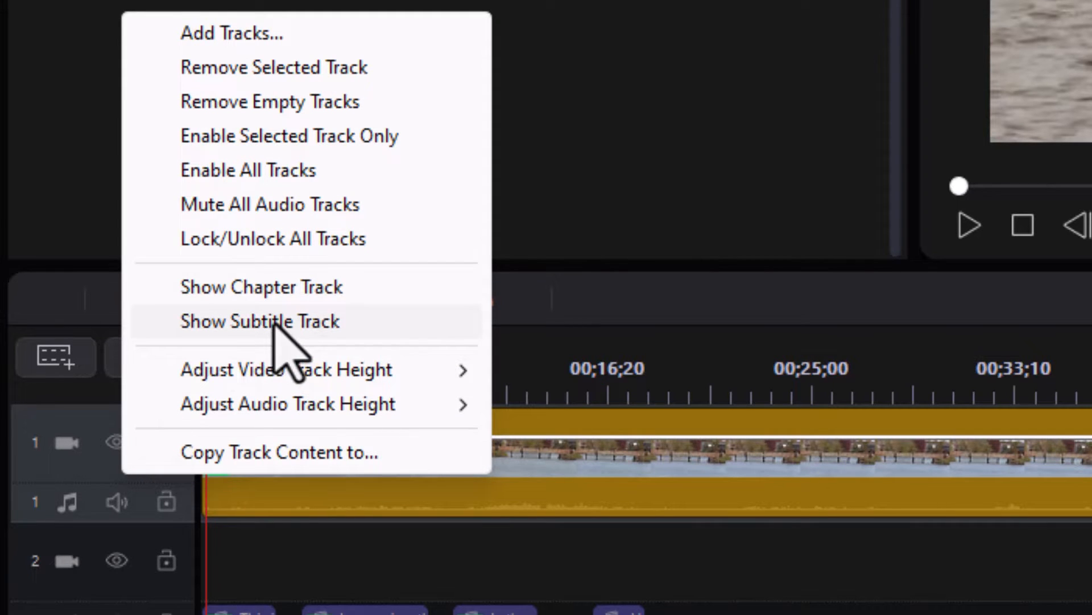
pyautogui.click(259, 321)
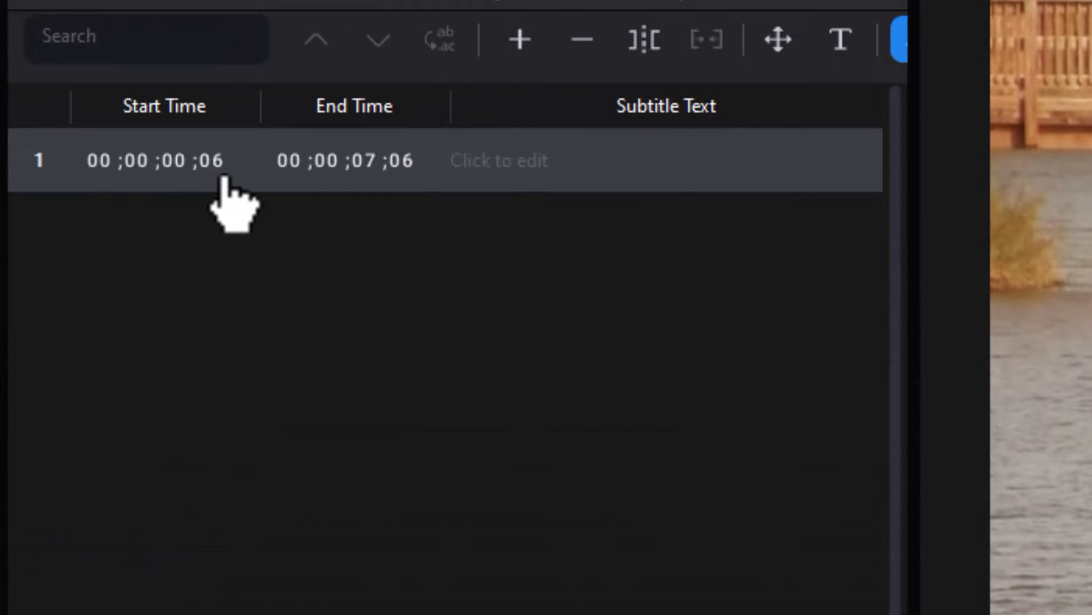
pyautogui.moveTo(425, 209)
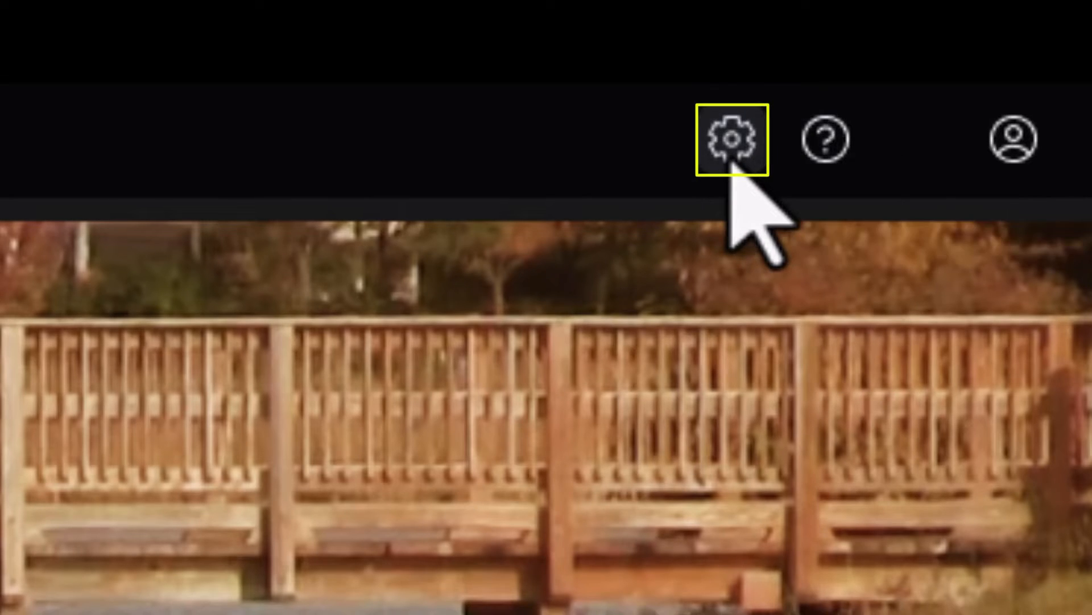
pyautogui.click(729, 137)
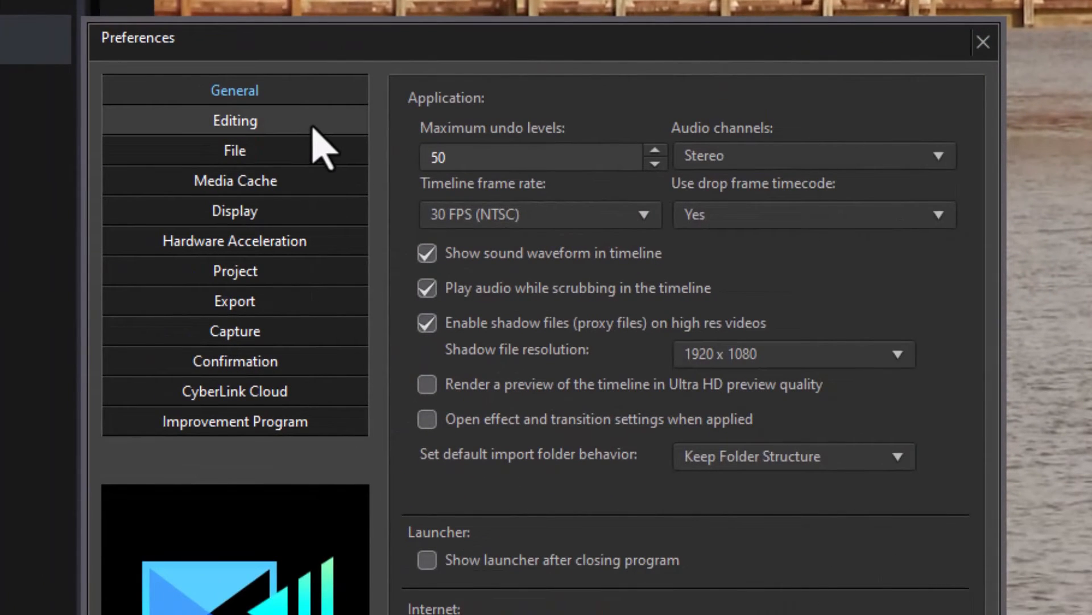
pyautogui.click(234, 120)
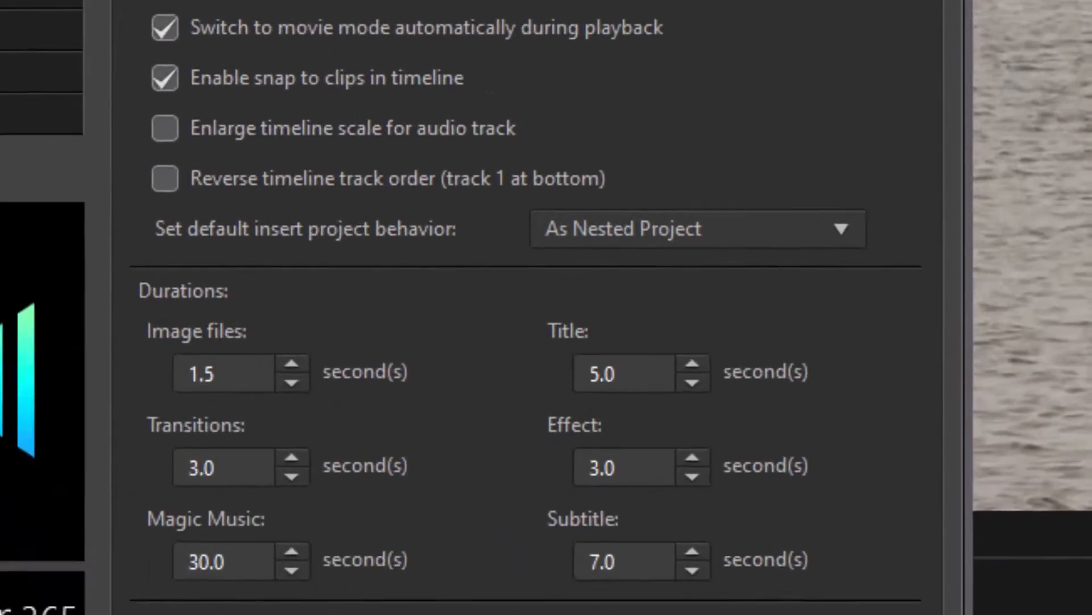
pyautogui.scroll(-3)
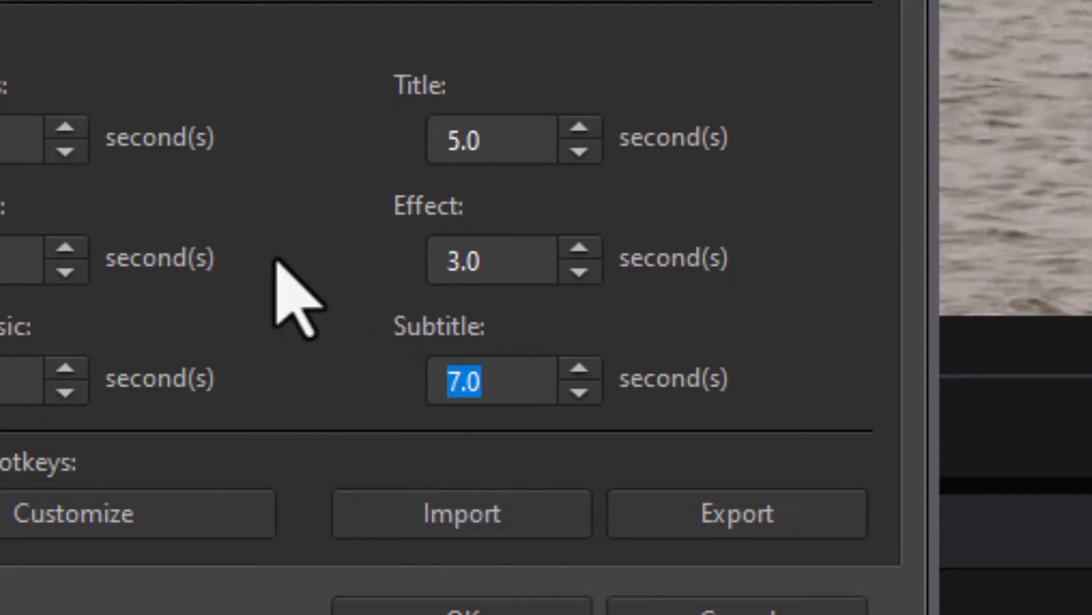
pyautogui.click(581, 367)
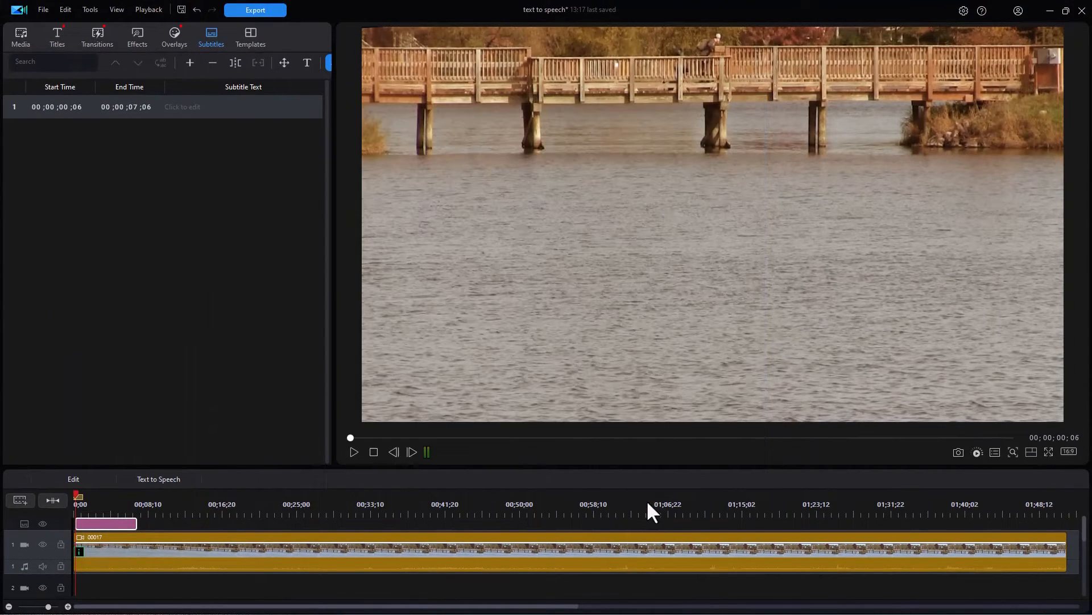
pyautogui.moveTo(133, 314)
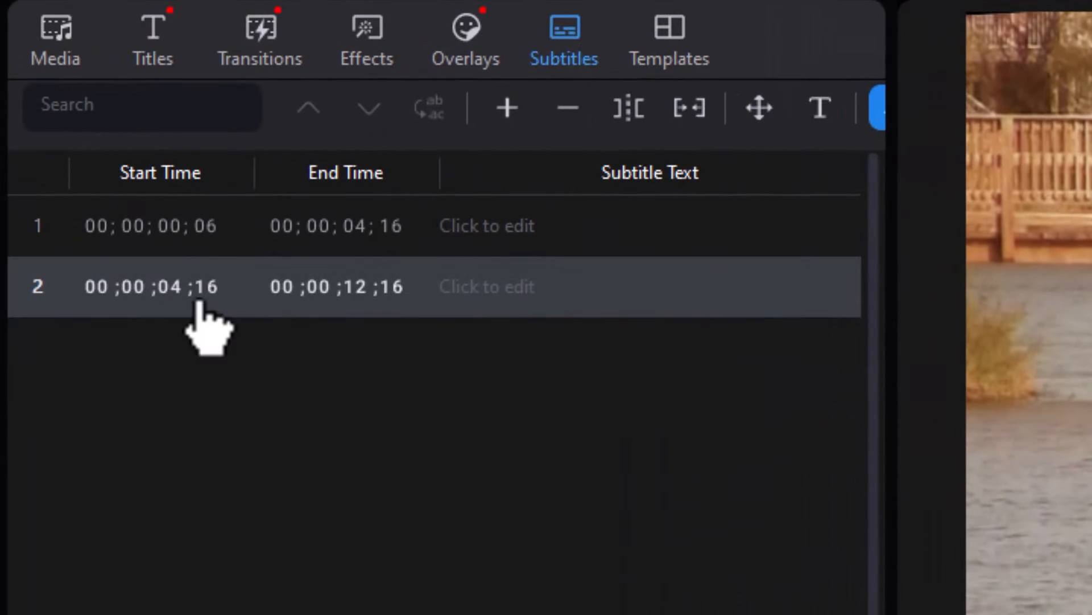
pyautogui.moveTo(380, 324)
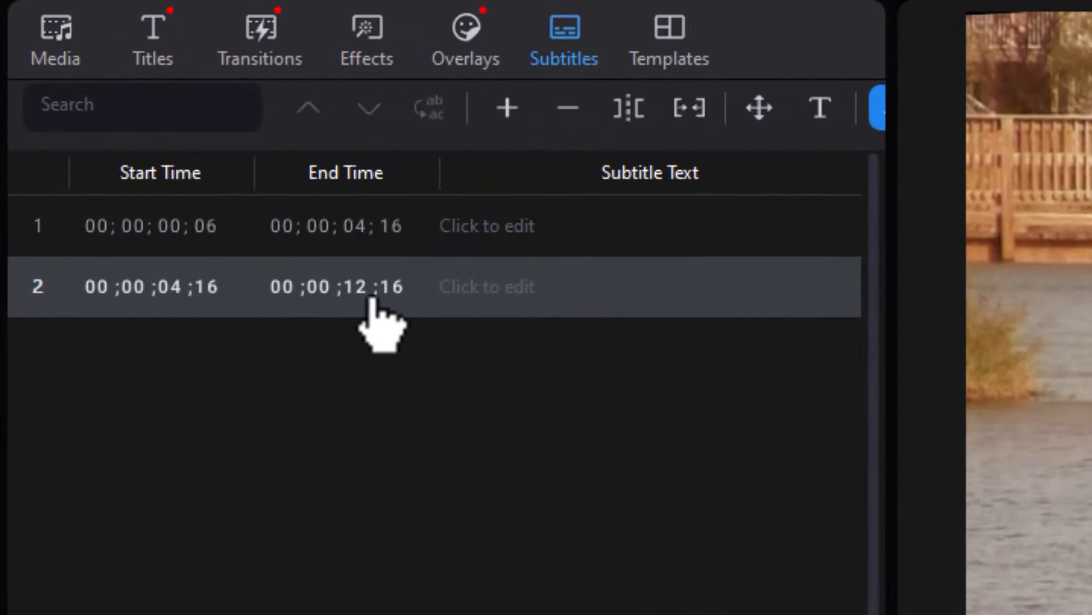
pyautogui.moveTo(401, 327)
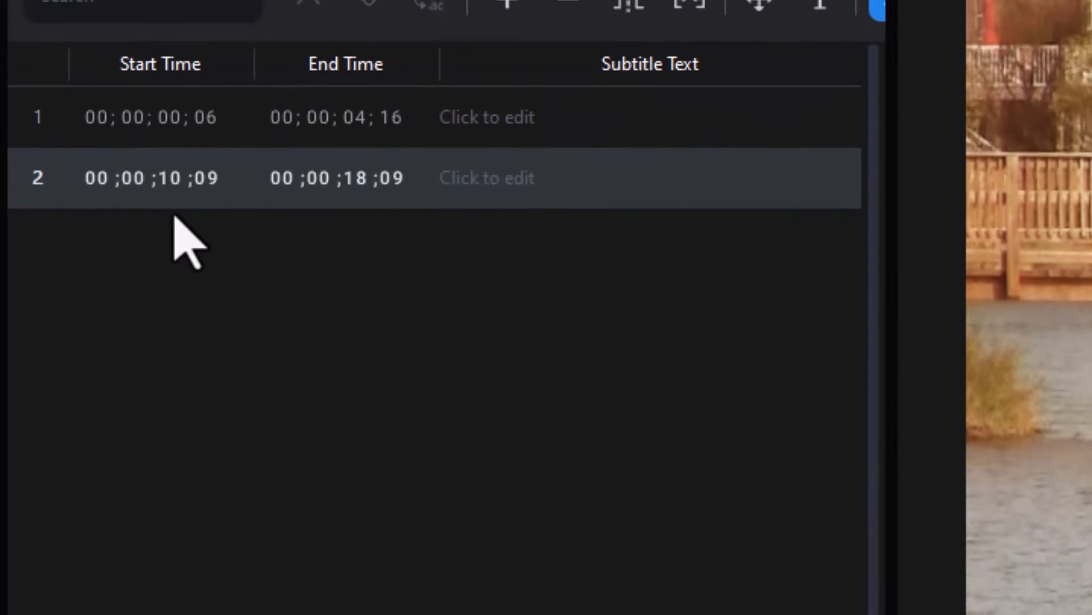
pyautogui.moveTo(331, 526)
pyautogui.write('0')
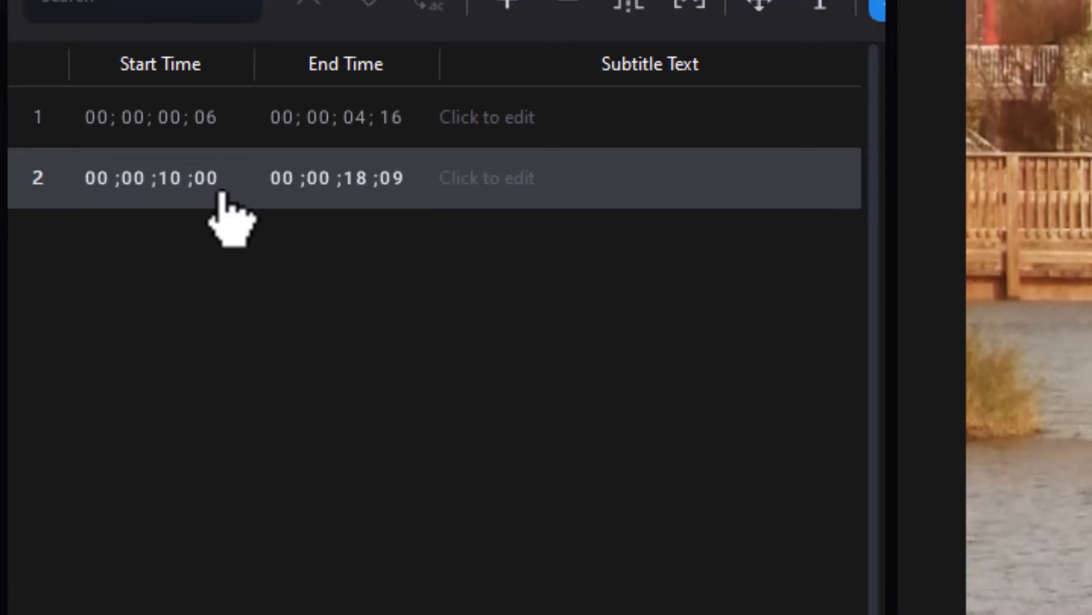
pyautogui.moveTo(209, 209)
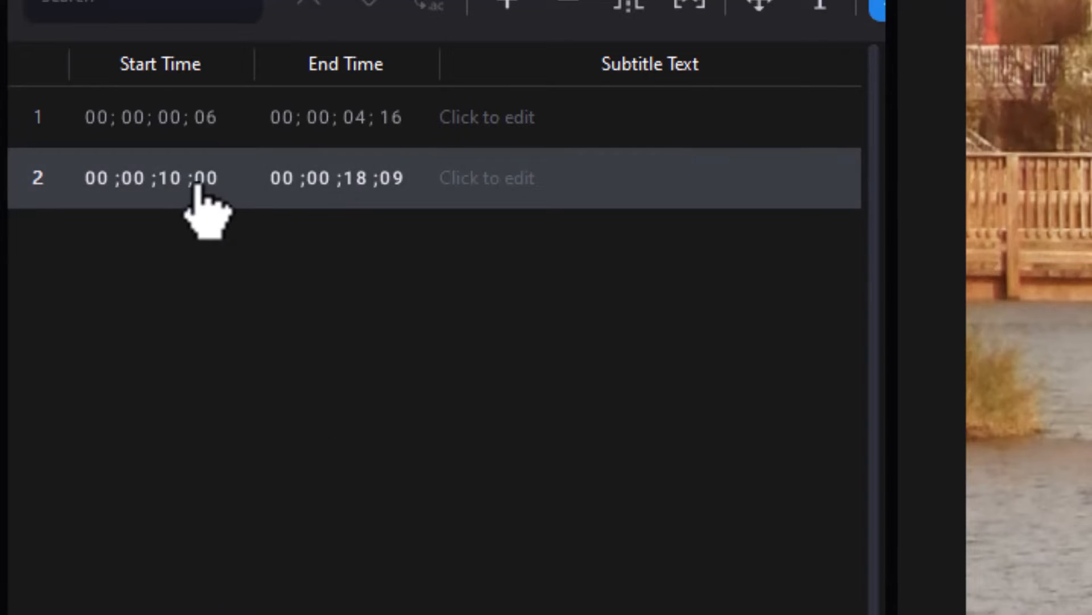
pyautogui.moveTo(400, 195)
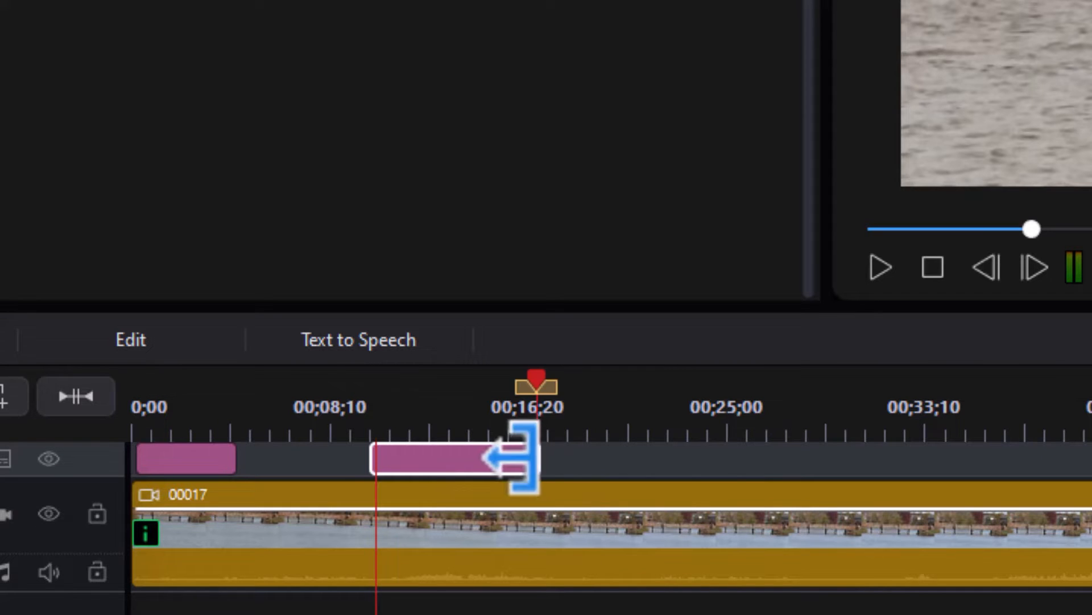
# Drag the second subtitle clip on the timeline so it ends around 21 seconds
pyautogui.moveTo(519, 460); pyautogui.dragTo(453, 459)
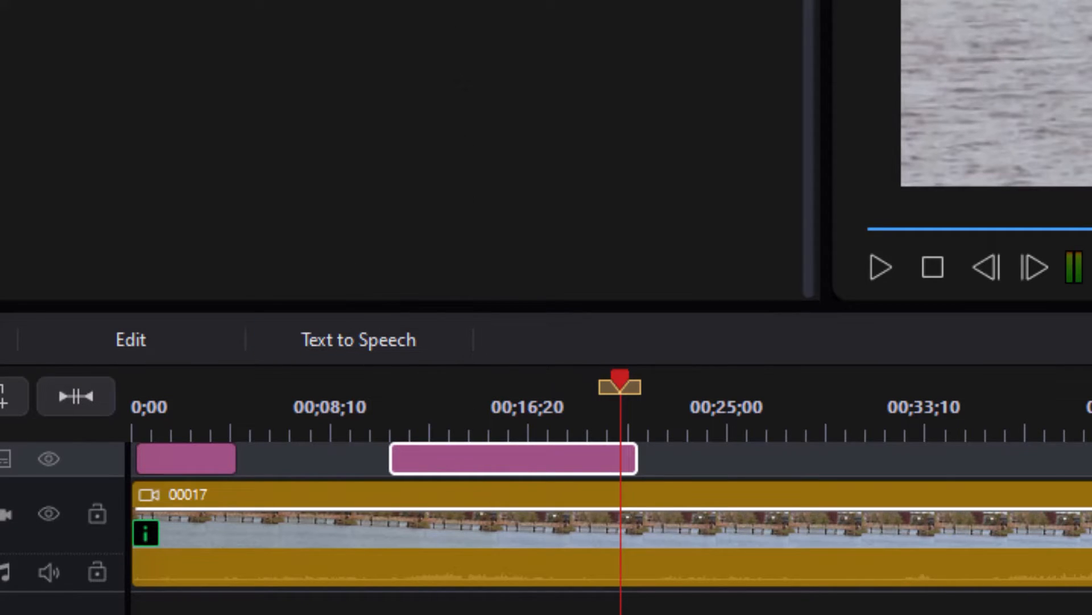
pyautogui.moveTo(415, 289)
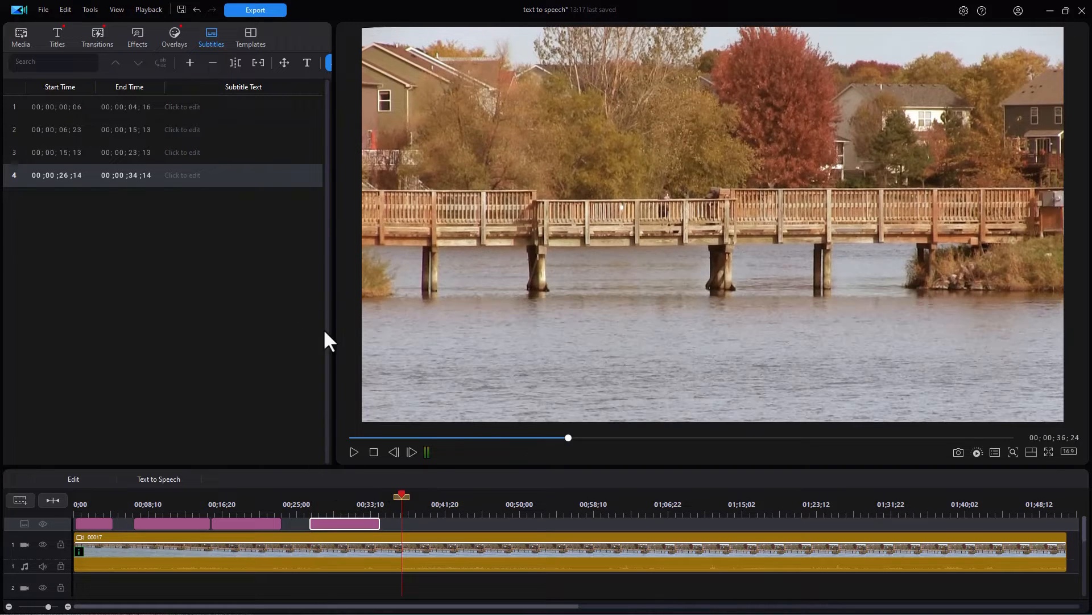
# Add a fifth subtitle entry running 00;00;36;24 to 00;00;44;24
pyautogui.click(190, 62)
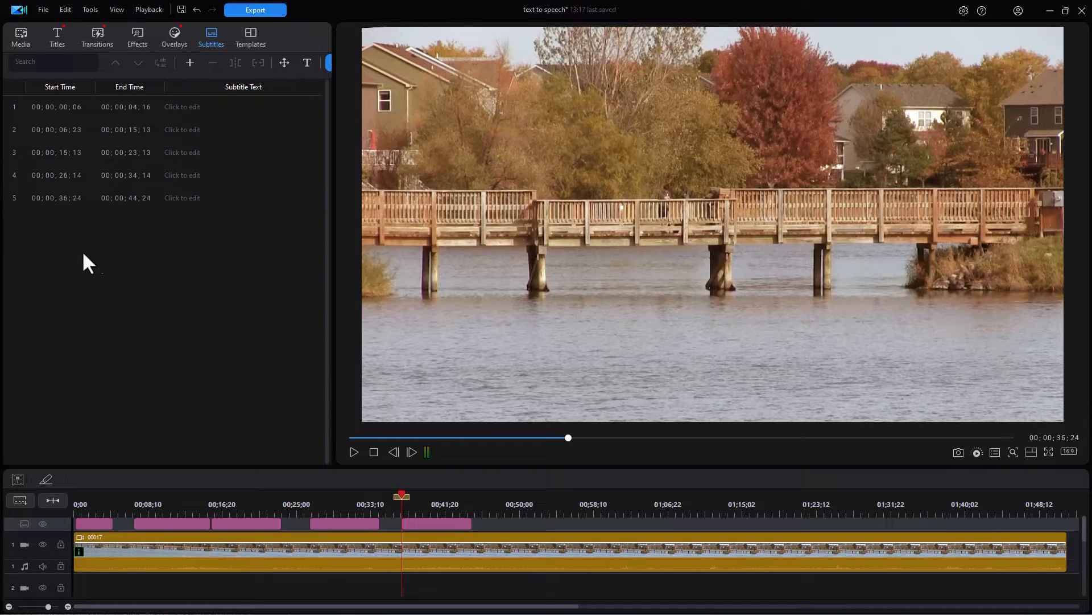
pyautogui.moveTo(251, 389)
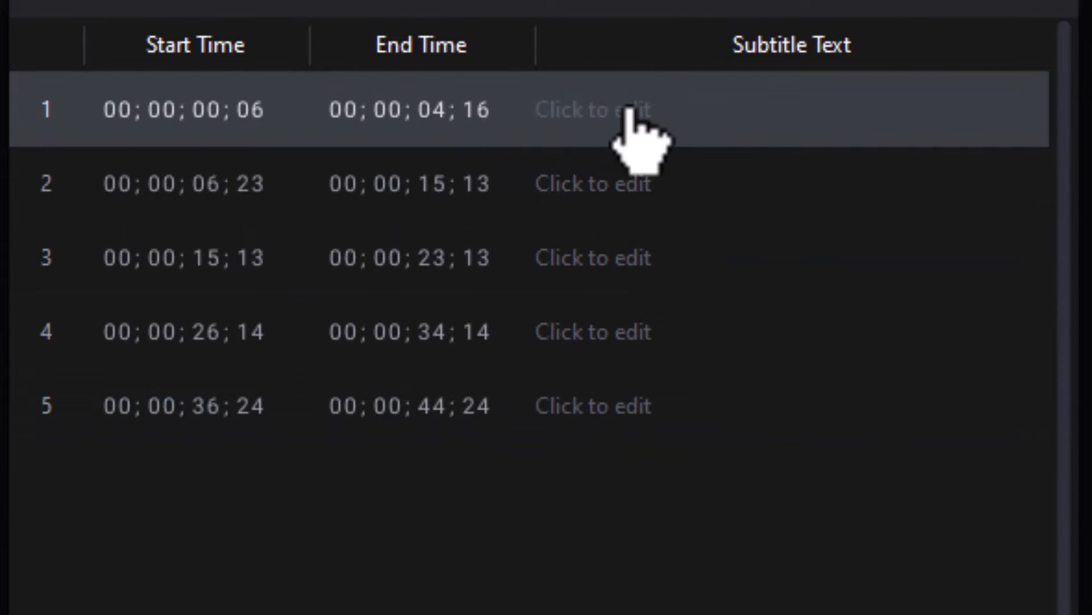
# Enter 'First Subtitle' as the text of subtitle 1
pyautogui.click(606, 108)
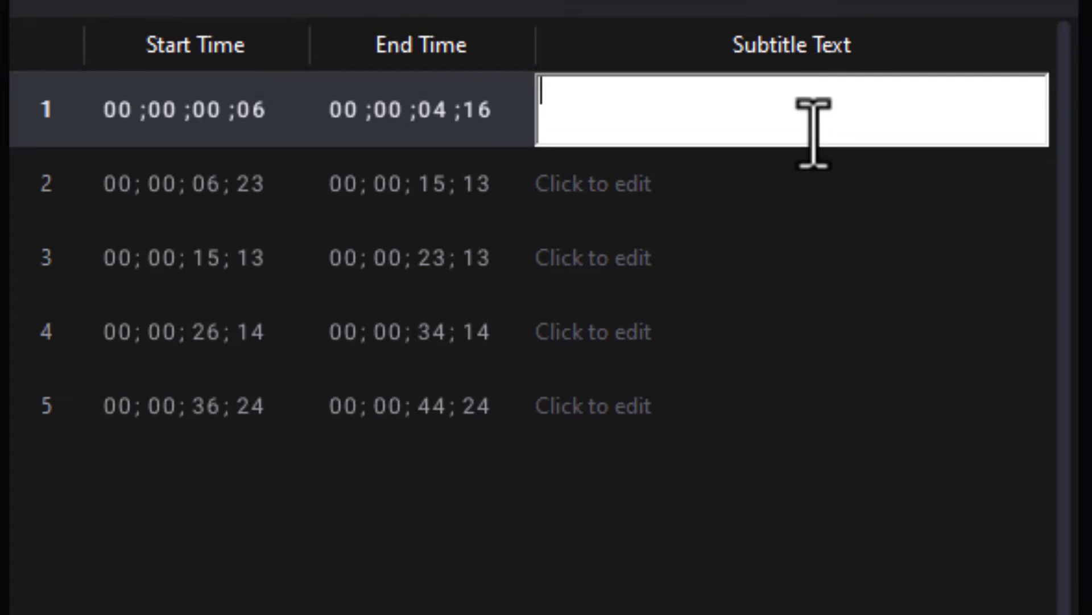
pyautogui.write('Firt')
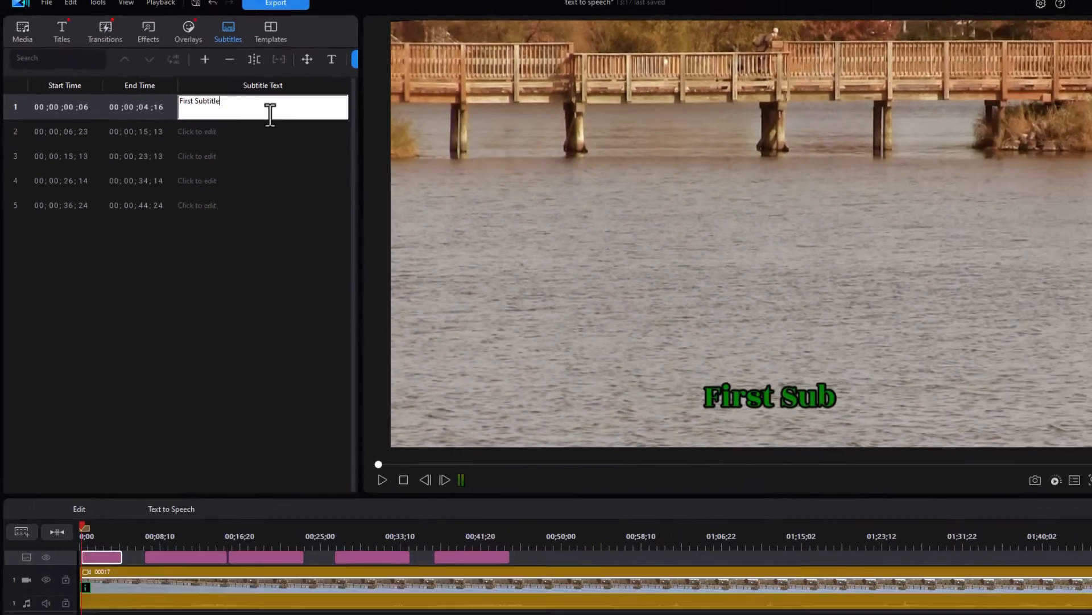
pyautogui.write('title')
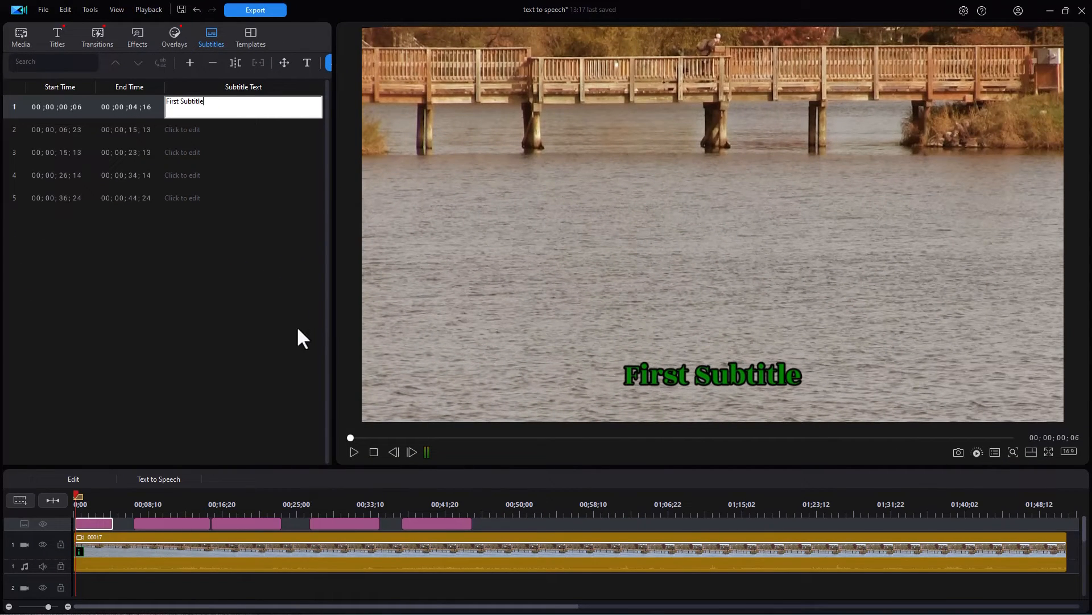
pyautogui.moveTo(626, 364)
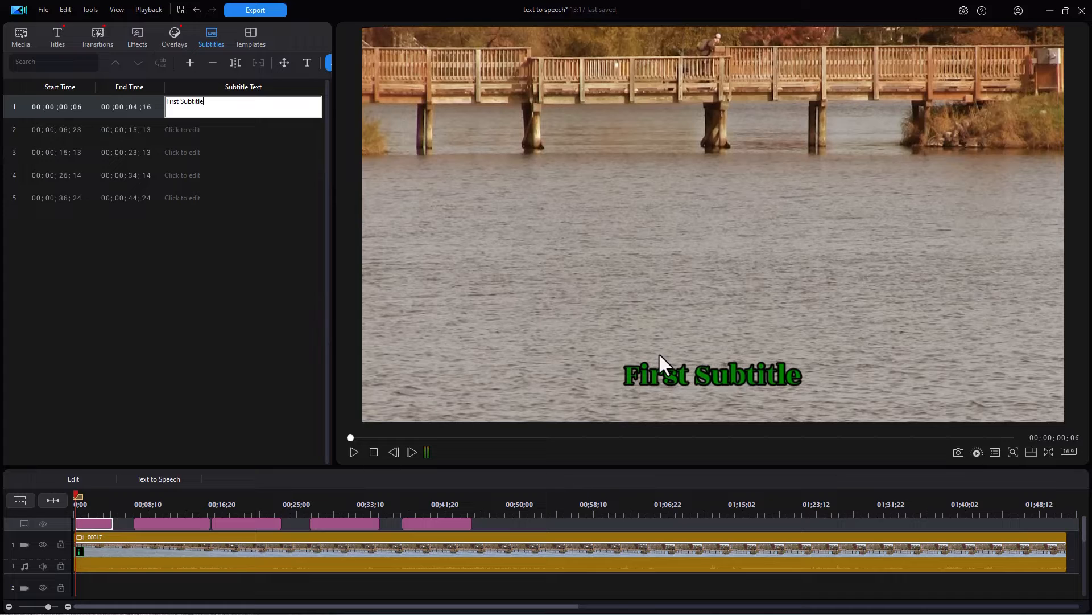
pyautogui.moveTo(655, 364)
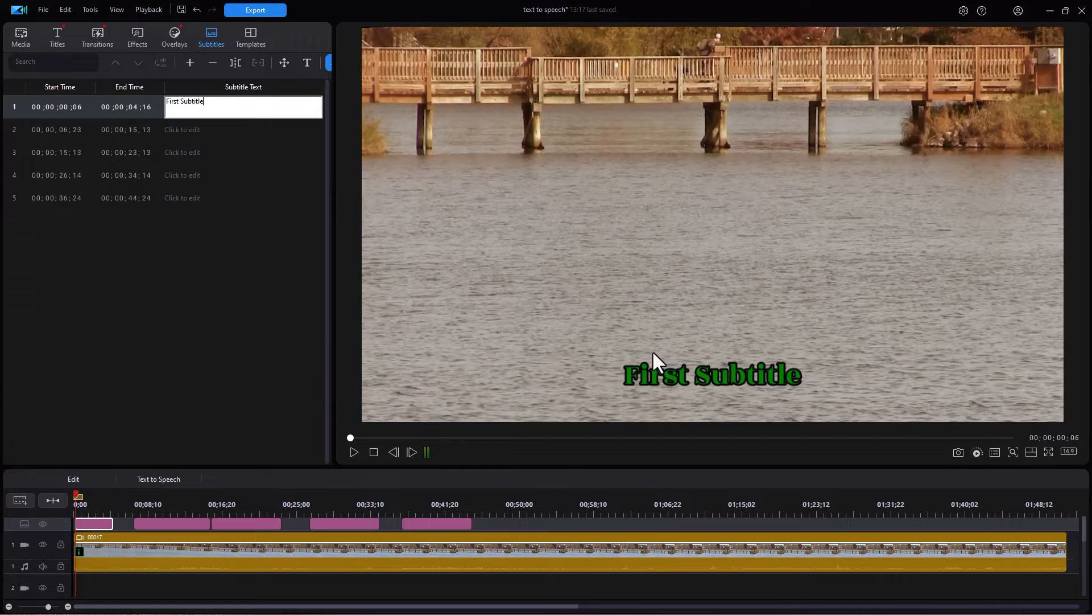
pyautogui.moveTo(227, 152)
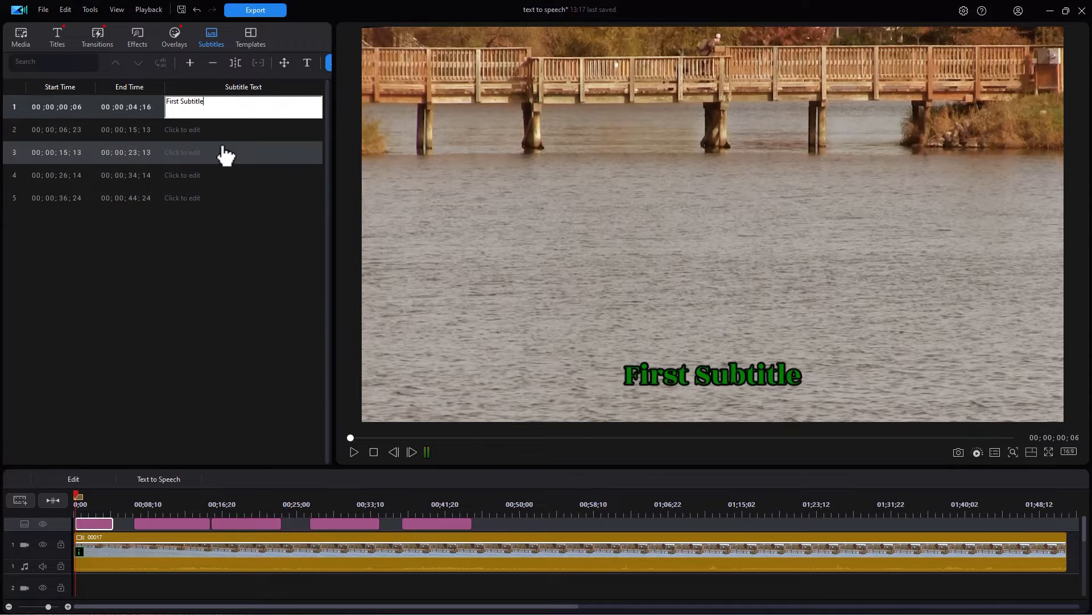
pyautogui.click(243, 130)
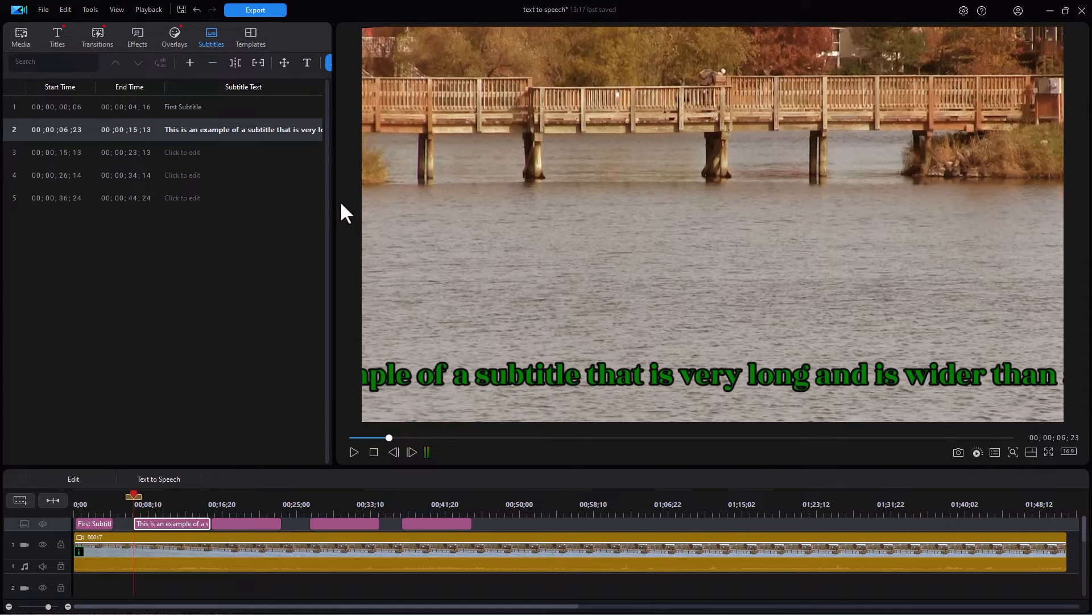
pyautogui.moveTo(466, 331)
pyautogui.write('Huge.')
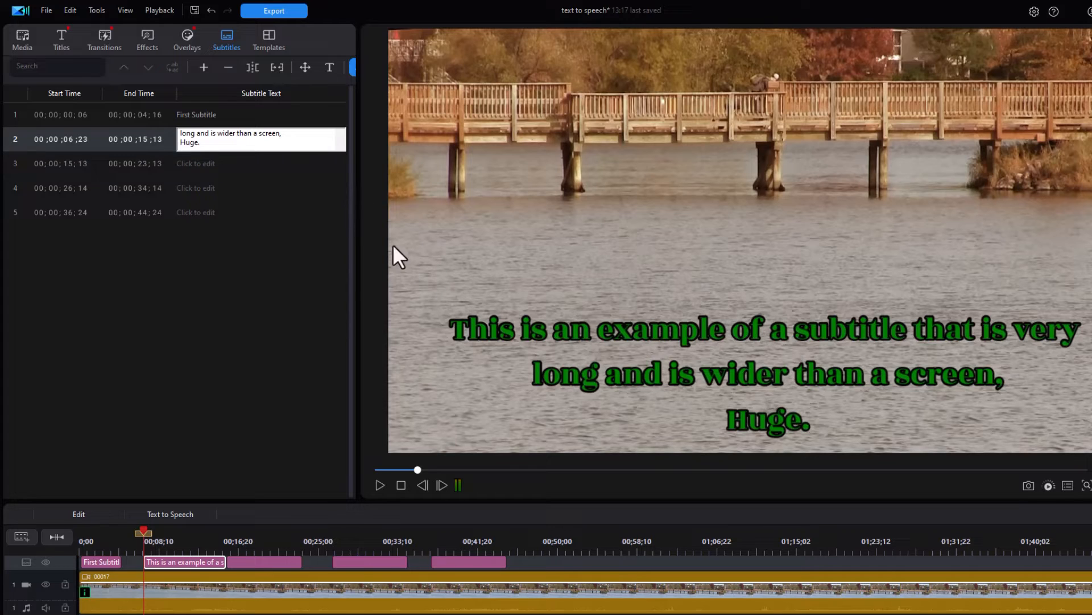
pyautogui.moveTo(483, 345)
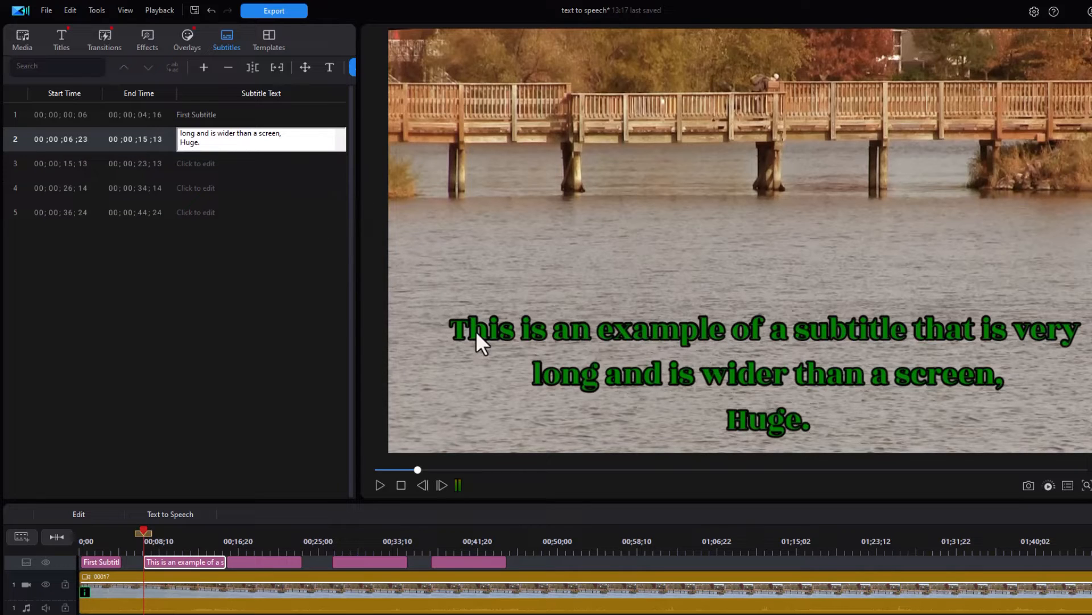
pyautogui.moveTo(763, 417)
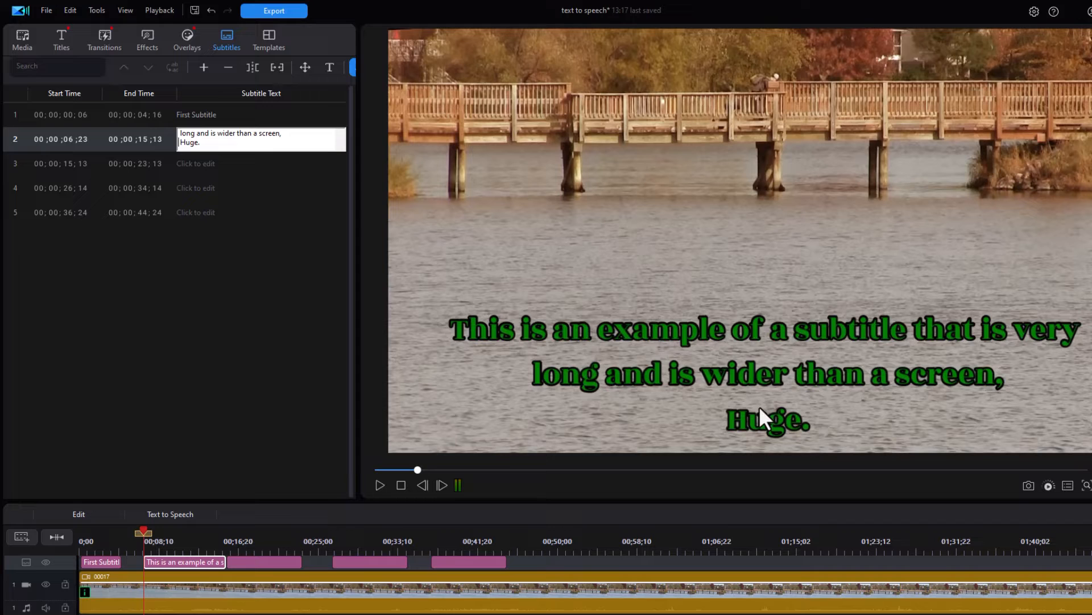
# Type 'secone one is' into subtitle 3 and 'not what I expected' into subtitle 4
pyautogui.click(261, 163)
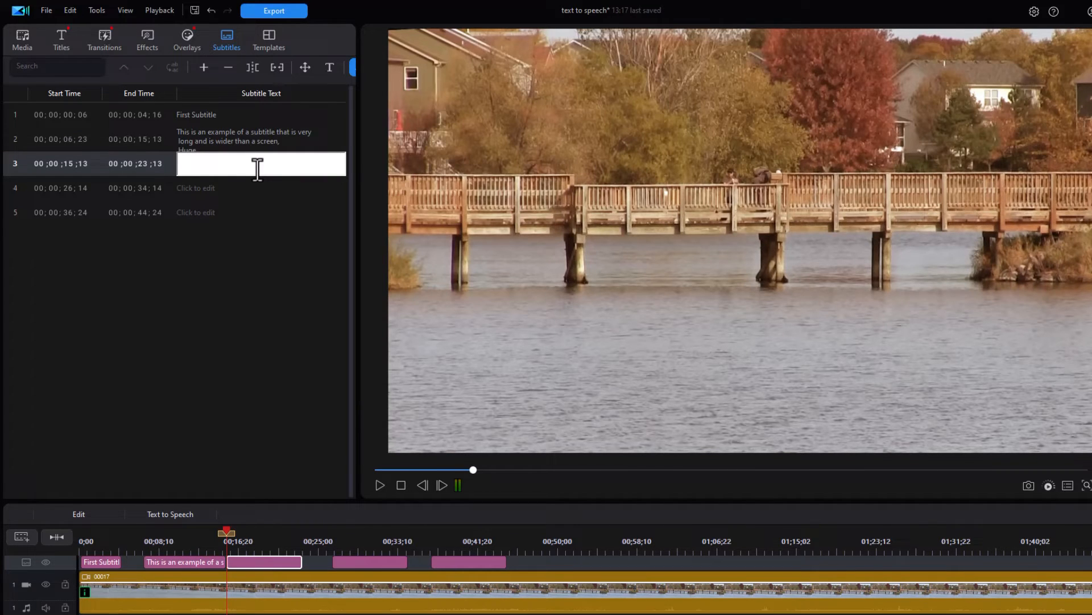
pyautogui.write('secone one is')
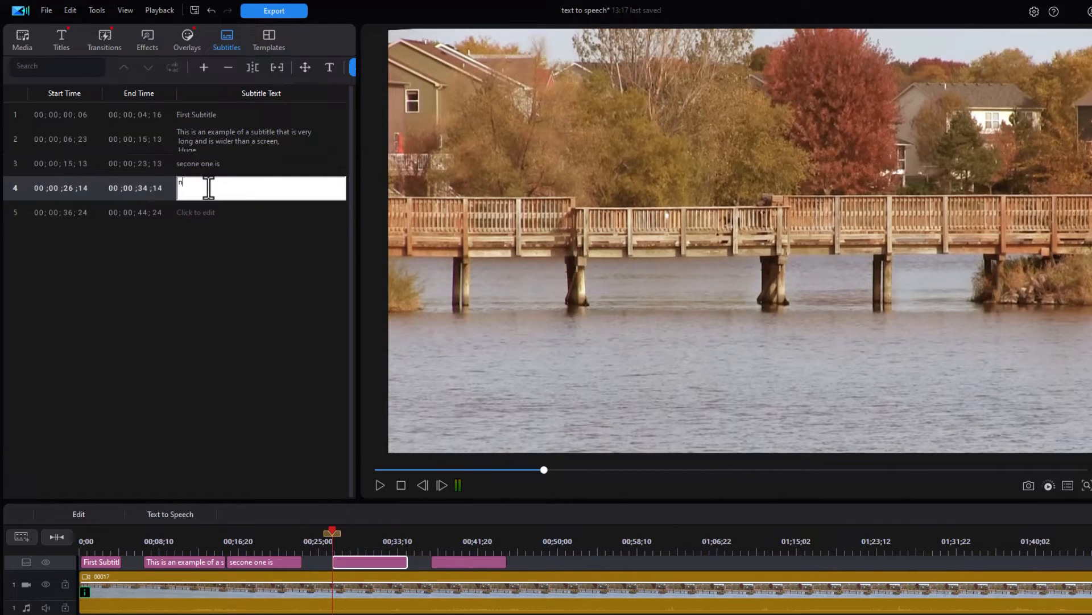
pyautogui.write('ot what e')
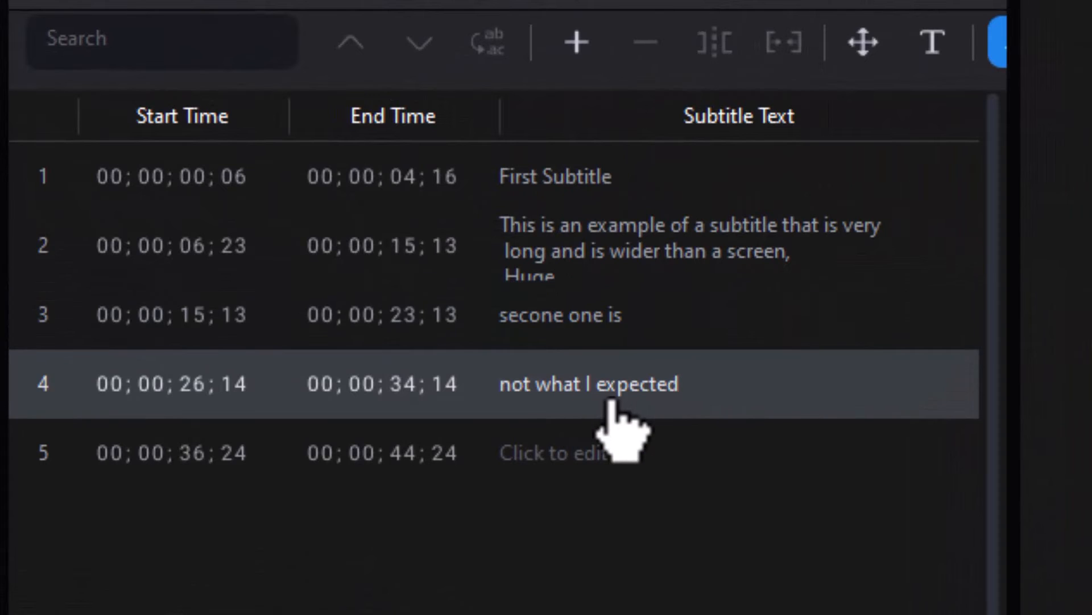
pyautogui.moveTo(788, 425)
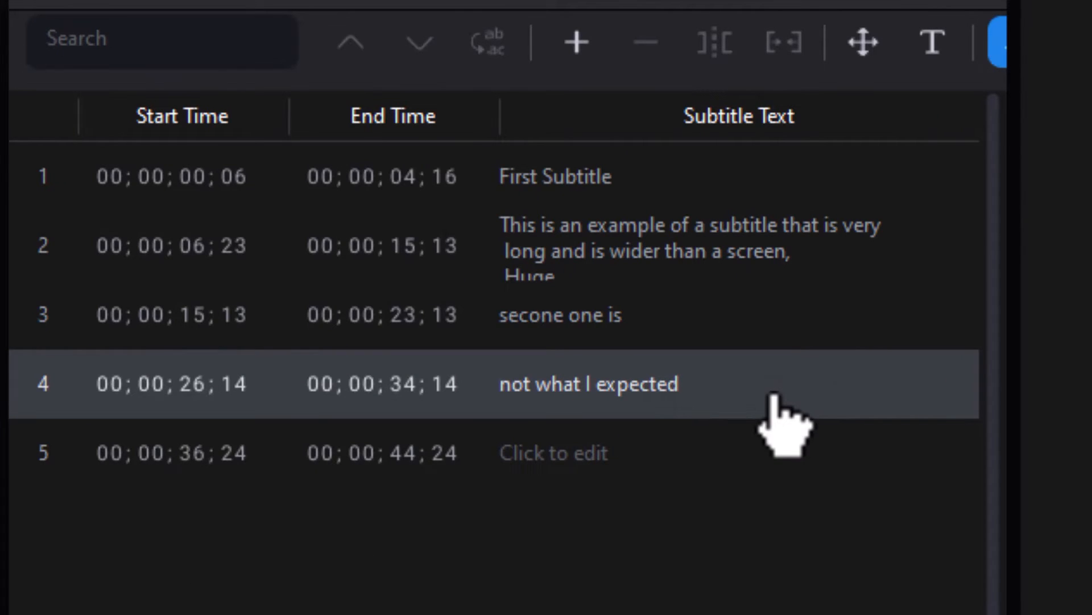
# Merge subtitle 4 into subtitle 3, spanning 00;00;15;13 to 00;00;34;14
pyautogui.doubleClick(587, 383)
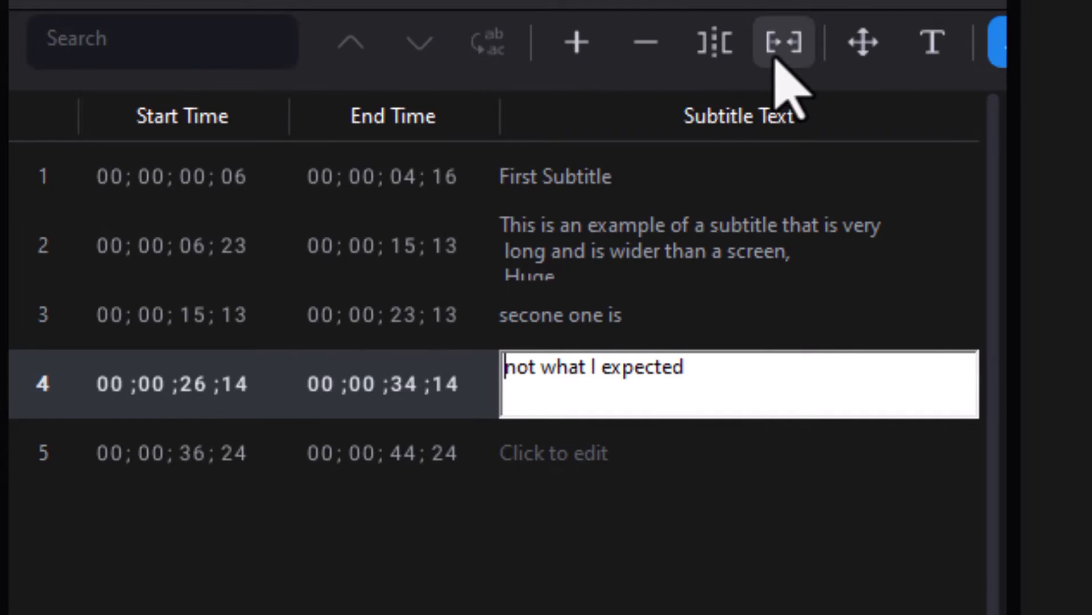
pyautogui.moveTo(782, 41)
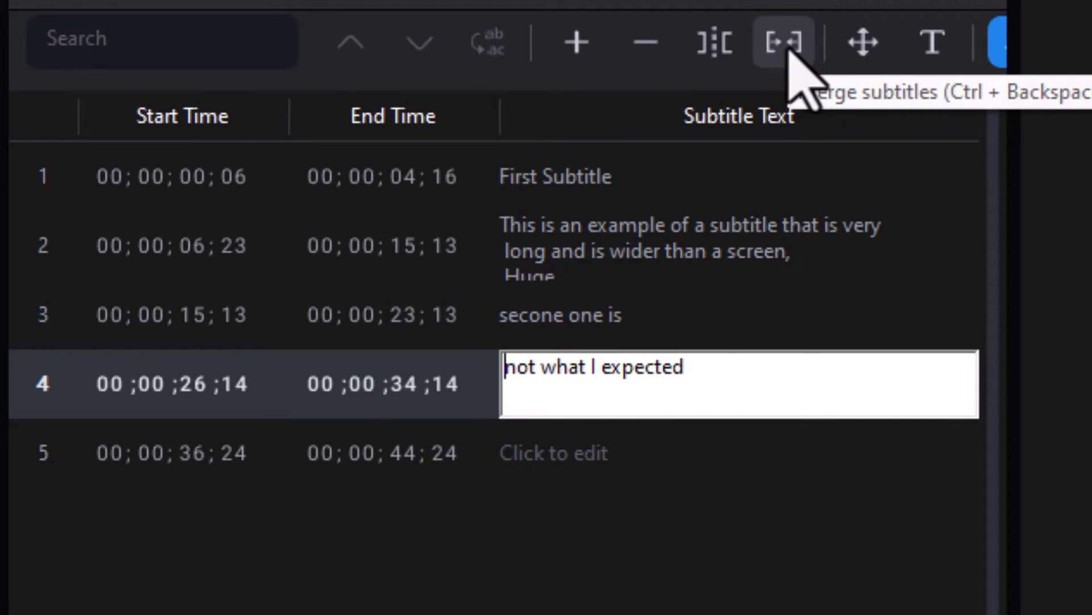
pyautogui.click(781, 41)
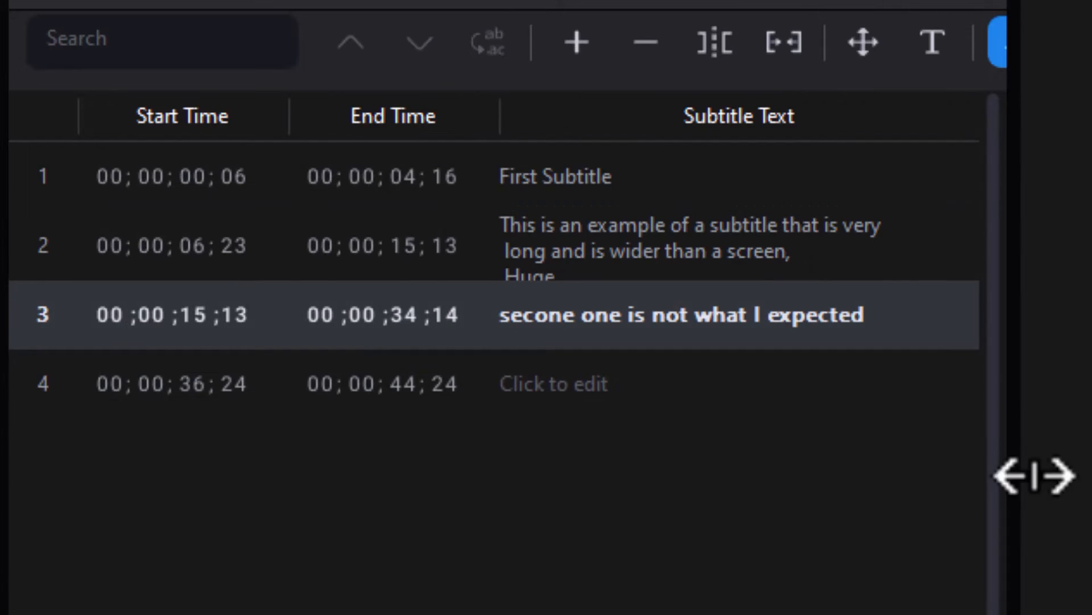
pyautogui.moveTo(1038, 571)
pyautogui.write('d')
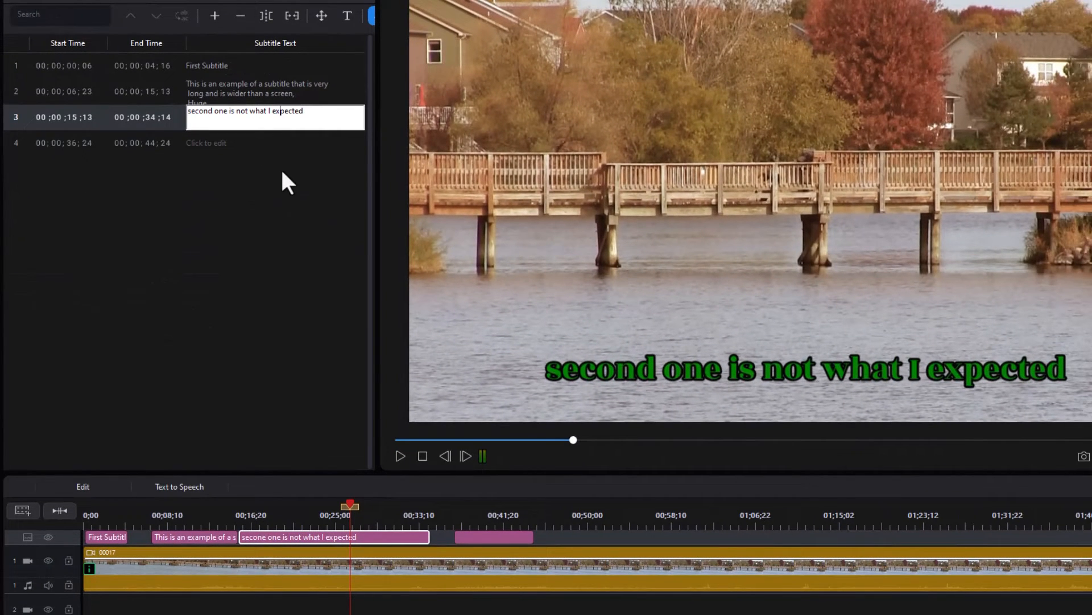
pyautogui.moveTo(275, 143)
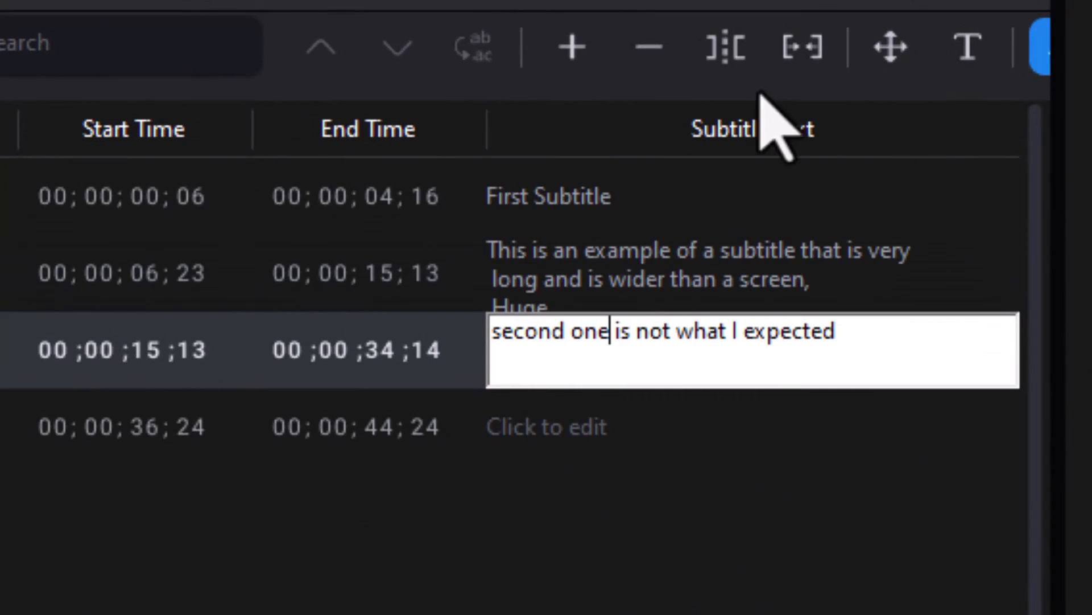
pyautogui.moveTo(723, 47)
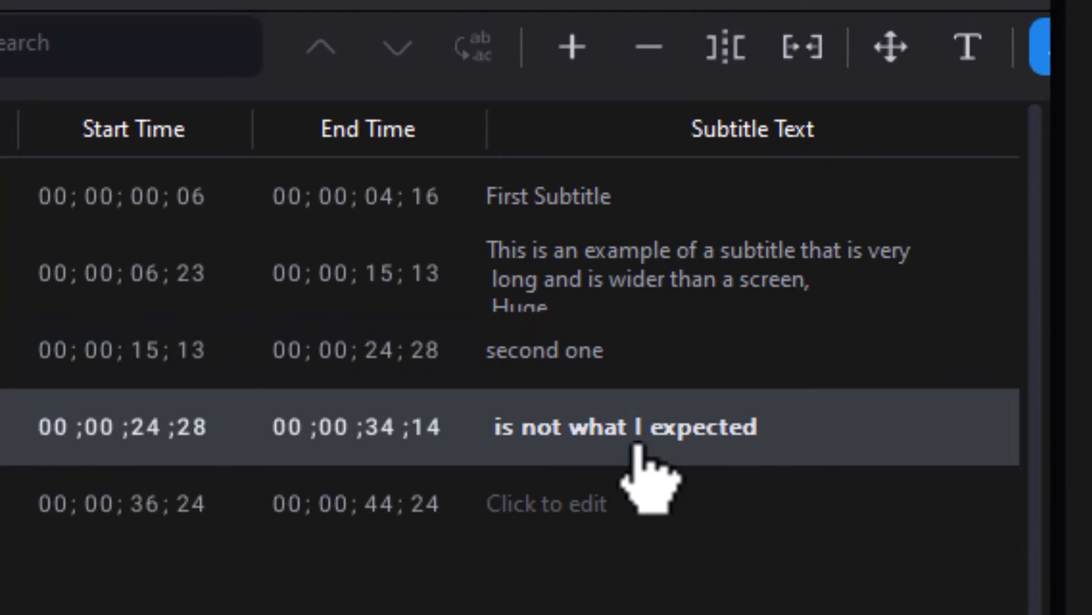
pyautogui.moveTo(844, 599)
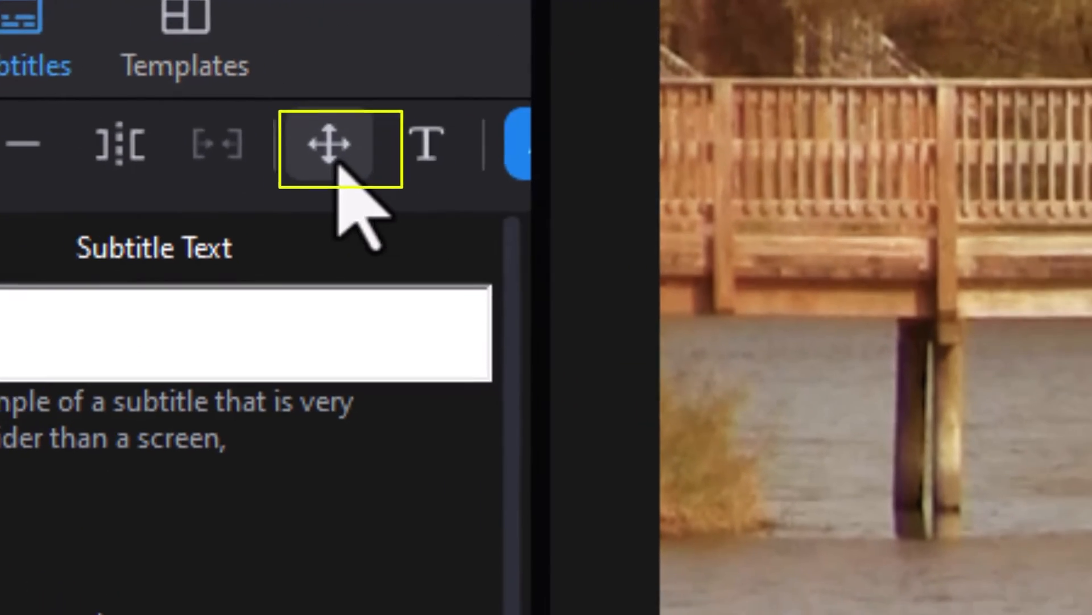
# Position the first subtitle at Y 0.67 and X about 0.55
pyautogui.click(329, 144)
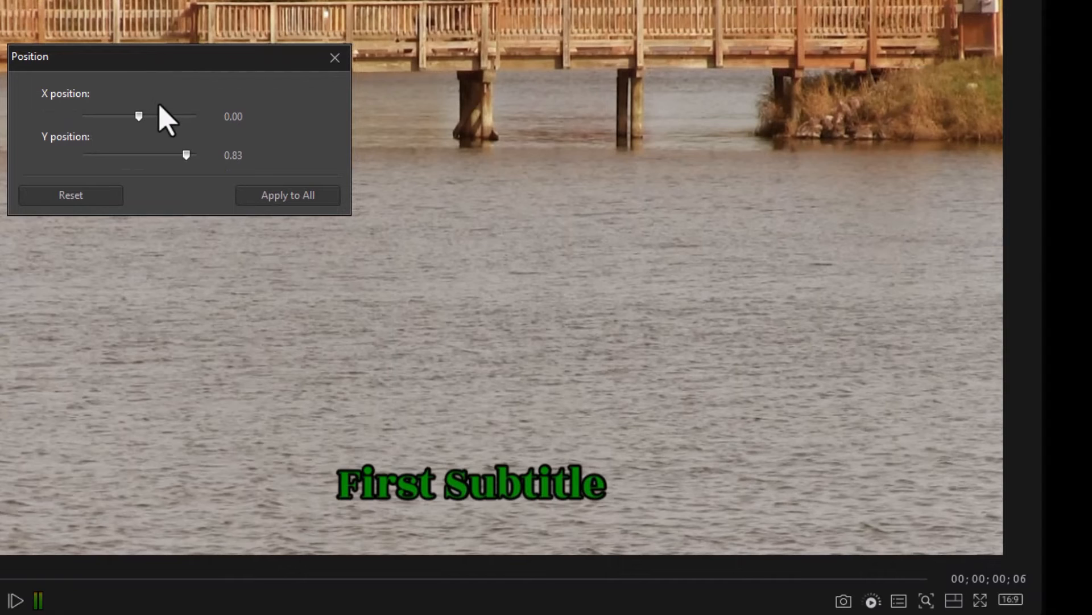
pyautogui.moveTo(105, 143)
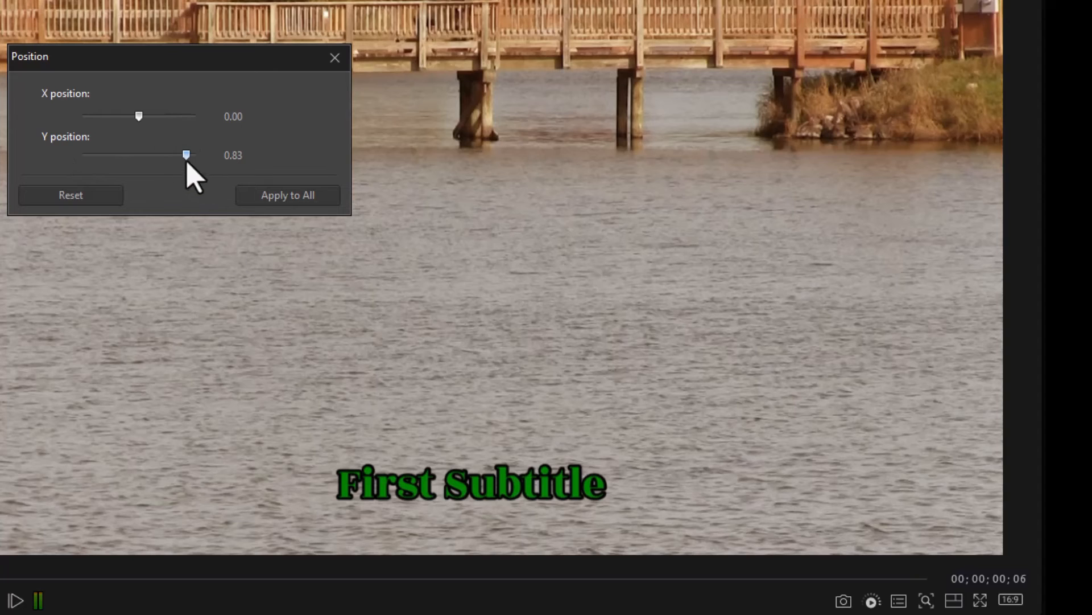
pyautogui.moveTo(186, 154); pyautogui.dragTo(147, 154)
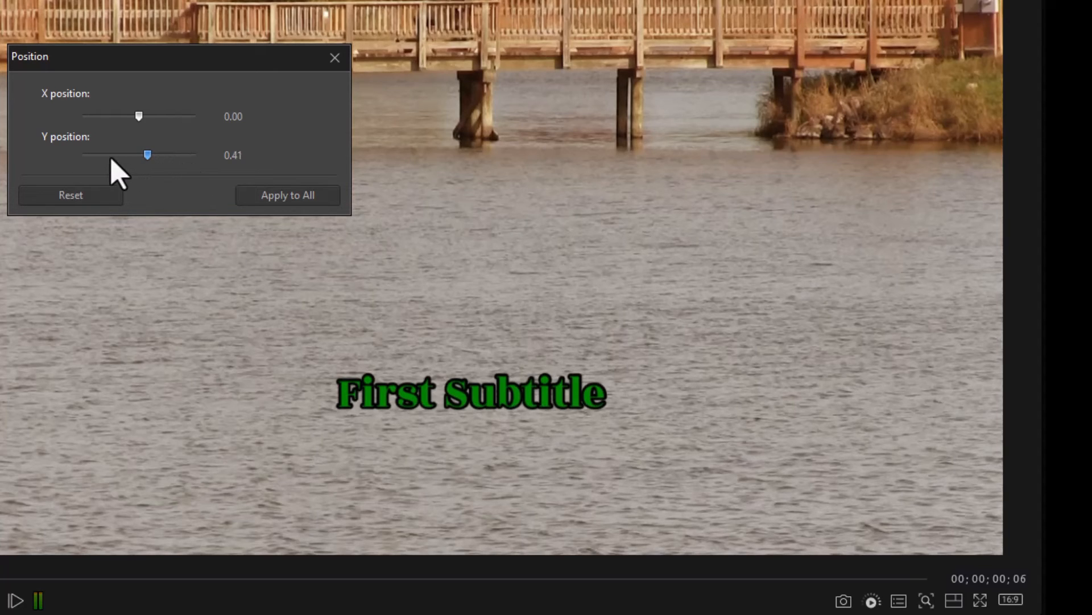
pyautogui.moveTo(147, 154); pyautogui.dragTo(81, 155)
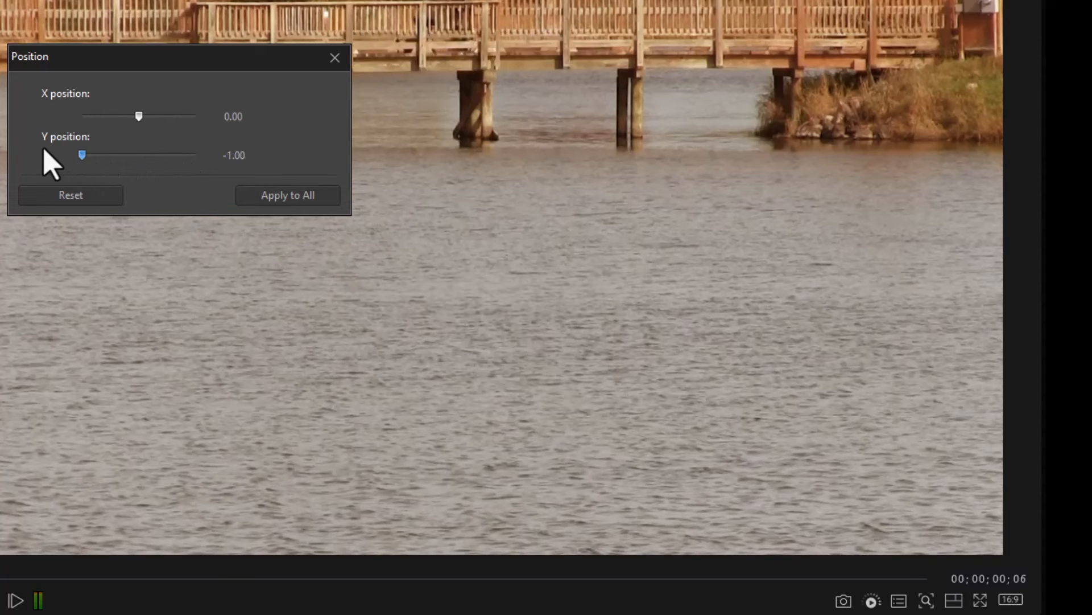
pyautogui.moveTo(81, 155); pyautogui.dragTo(178, 154)
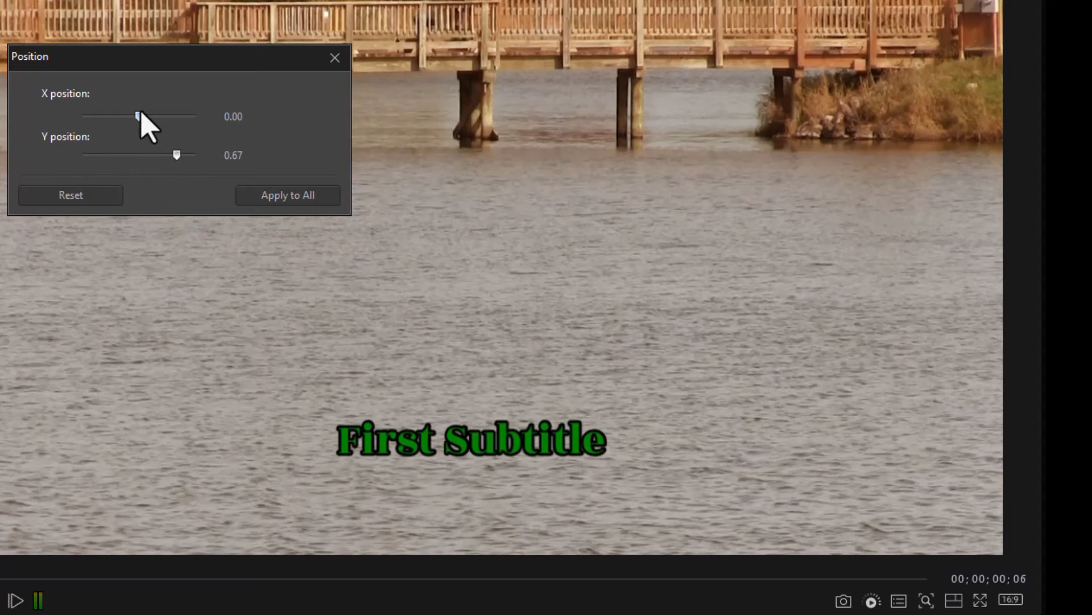
pyautogui.moveTo(137, 115); pyautogui.dragTo(182, 115)
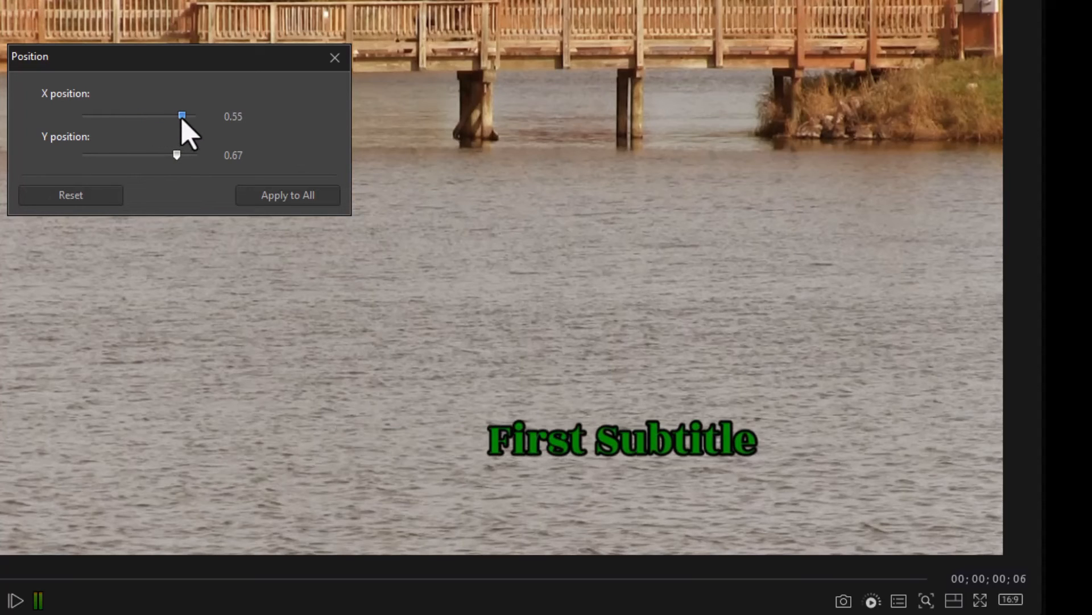
pyautogui.moveTo(181, 115); pyautogui.dragTo(133, 115)
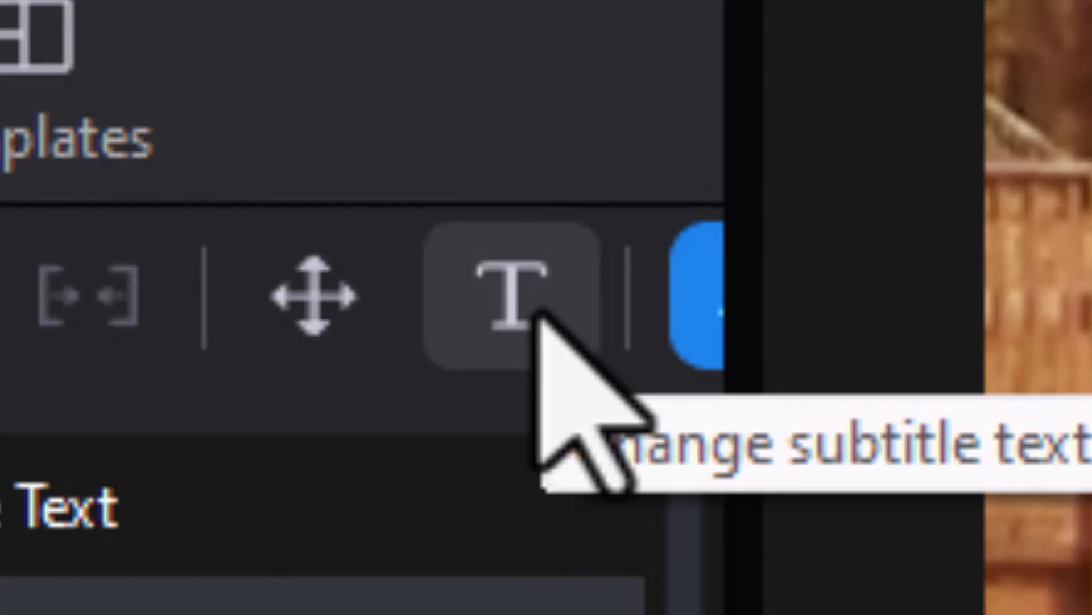
# Set the subtitle font to Oswald Medium, turn off the border, and make the text white
pyautogui.click(505, 296)
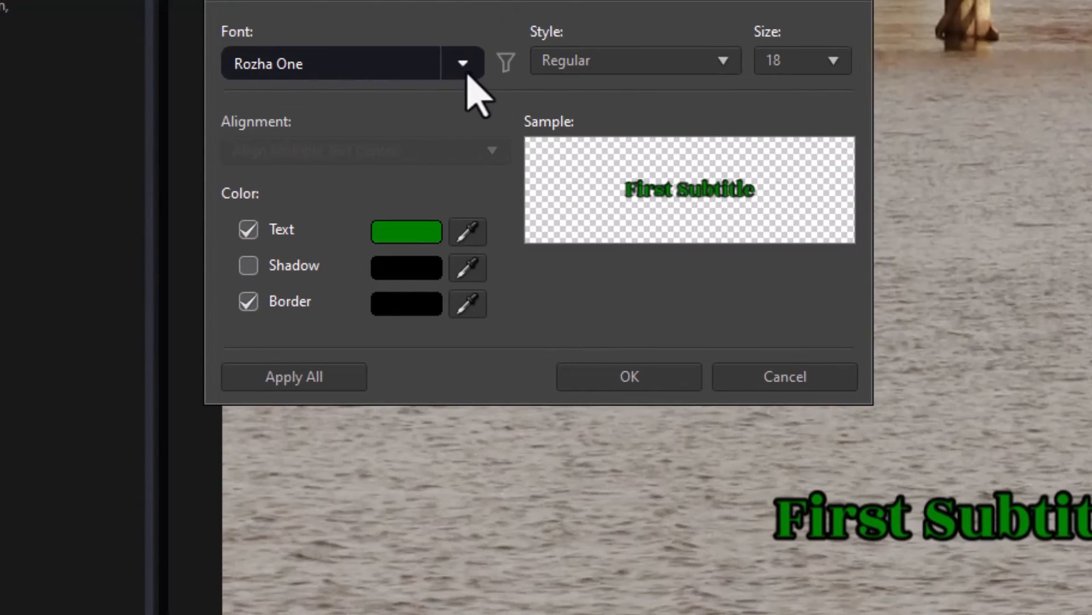
pyautogui.click(462, 63)
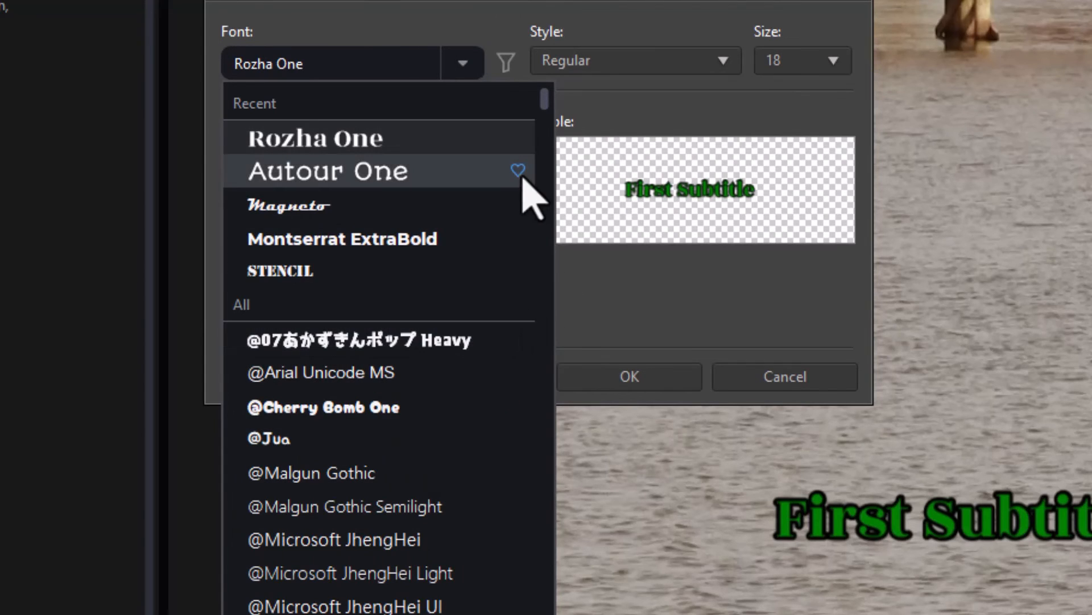
pyautogui.scroll(-3)
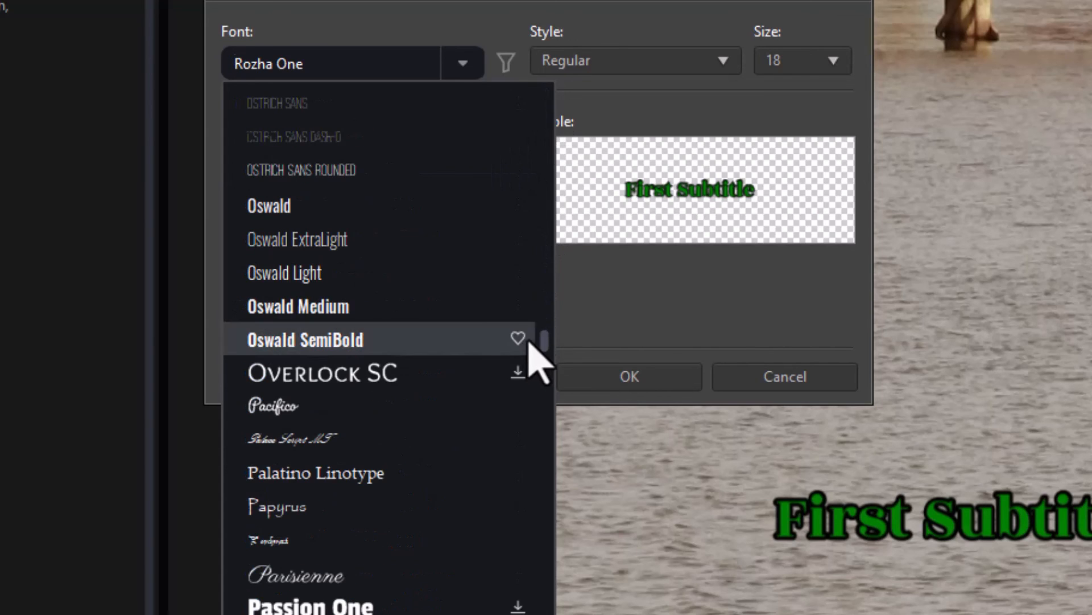
pyautogui.click(298, 306)
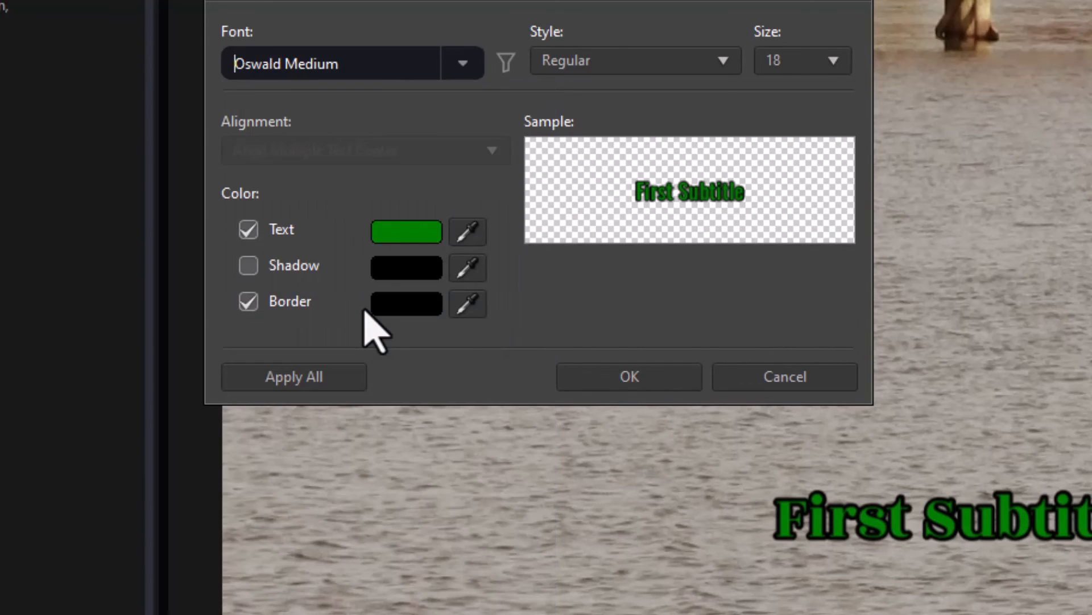
pyautogui.moveTo(537, 355)
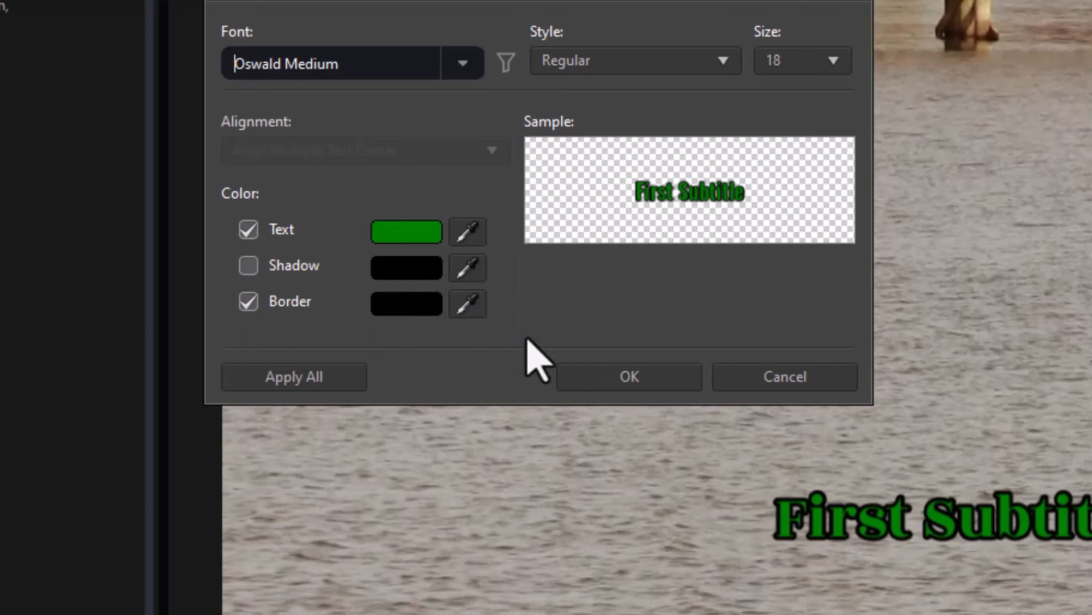
pyautogui.click(248, 301)
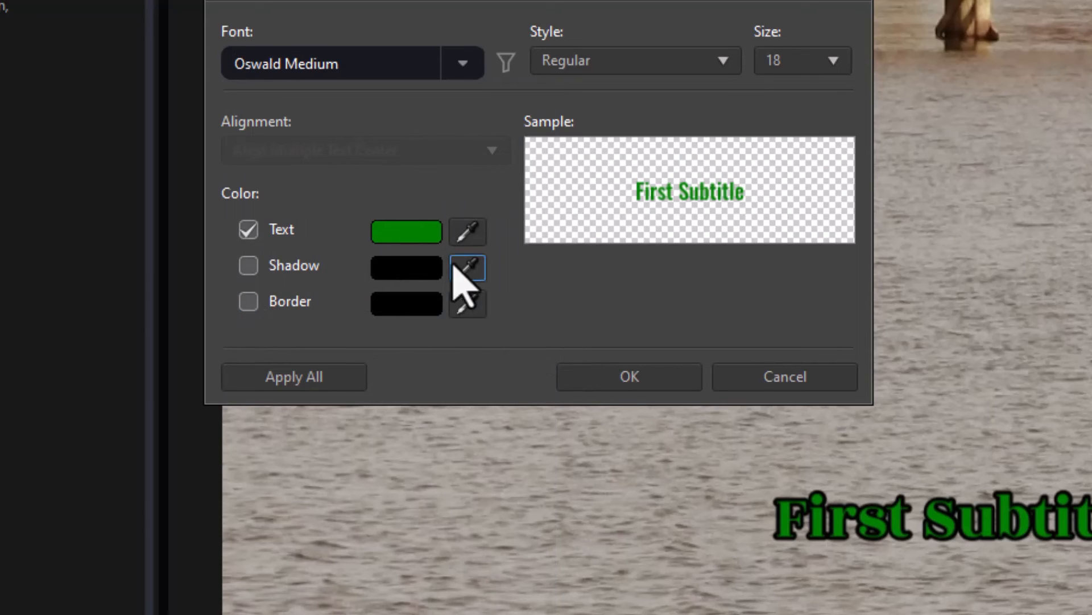
pyautogui.moveTo(468, 230)
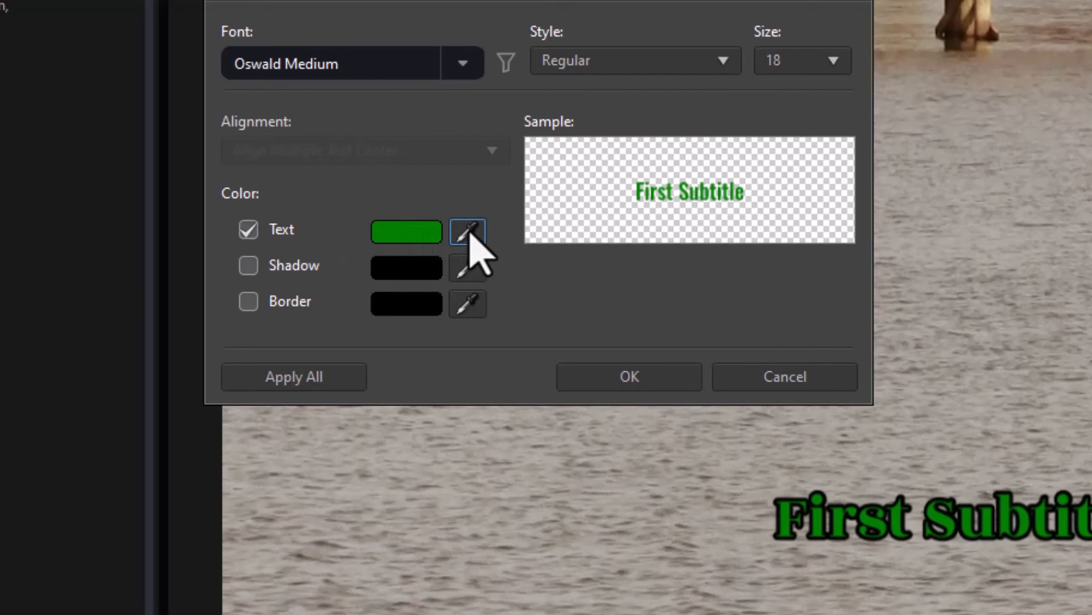
pyautogui.click(467, 231)
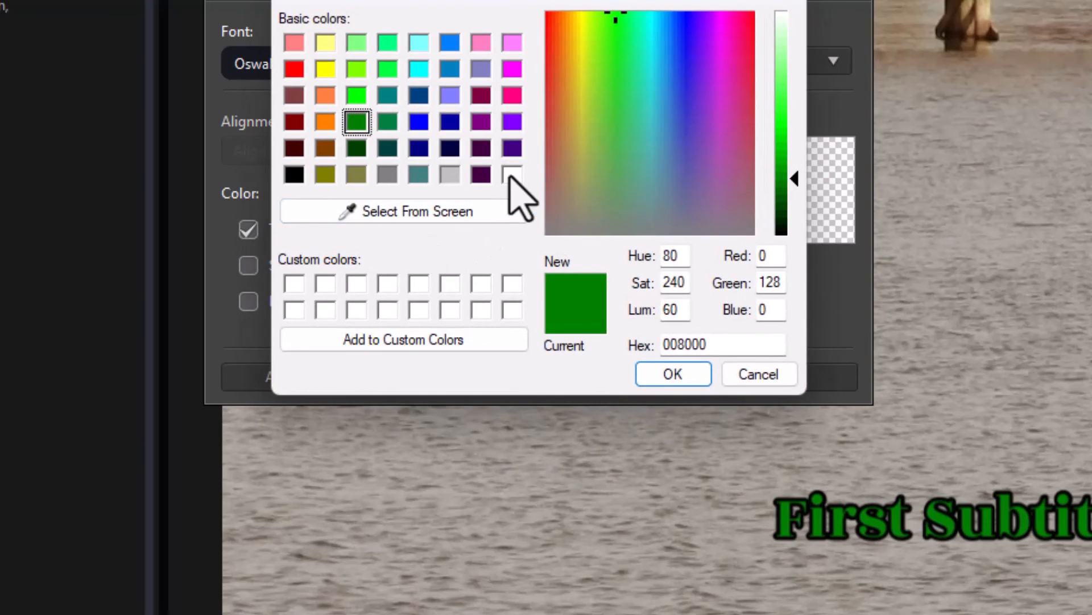
pyautogui.click(757, 373)
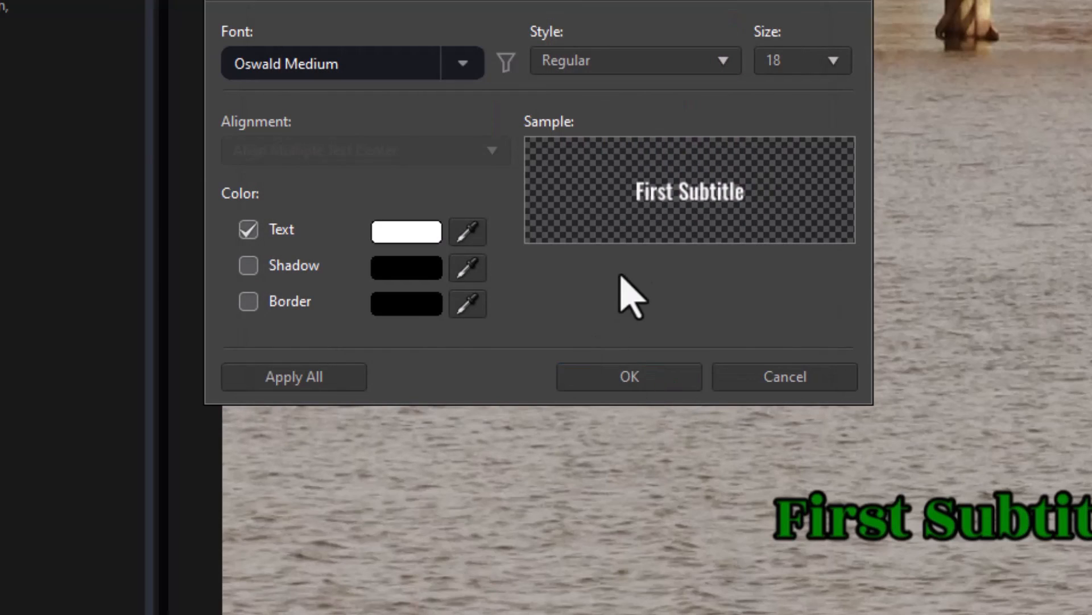
pyautogui.moveTo(612, 212)
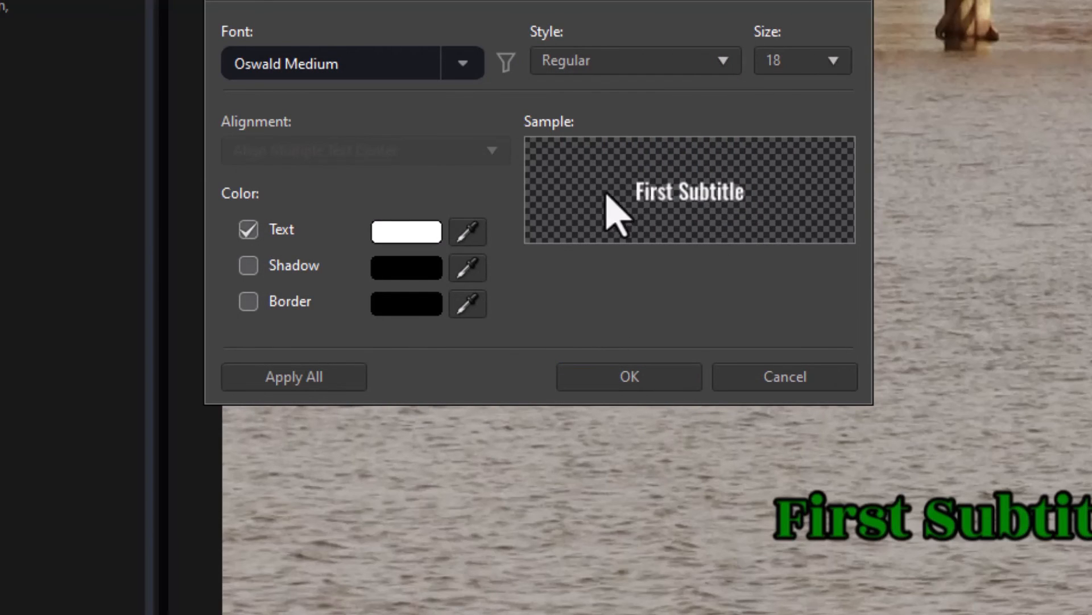
pyautogui.moveTo(745, 236)
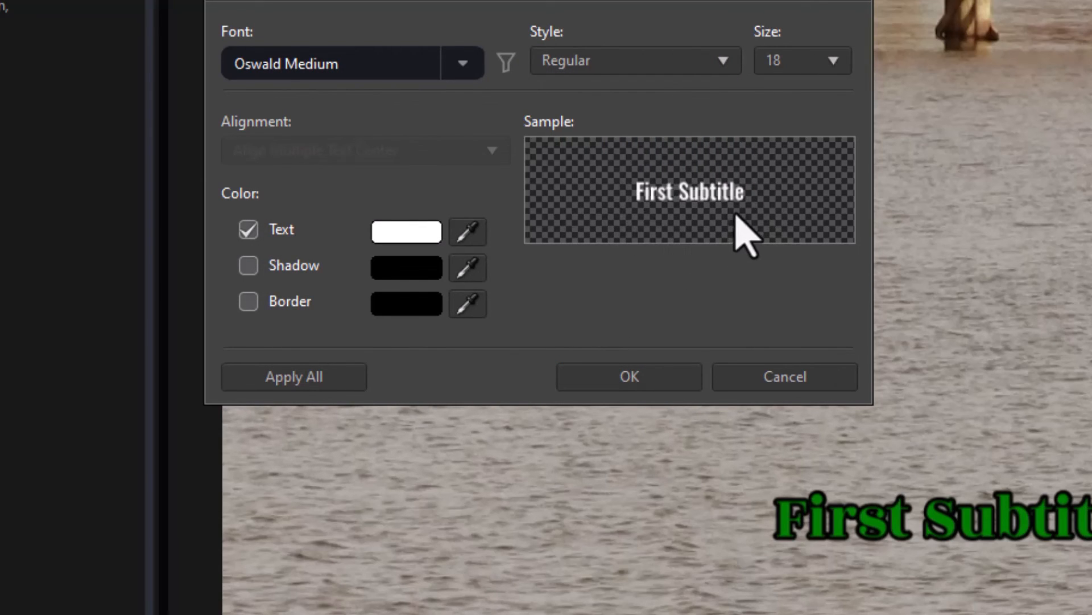
# Use Apply All to give every subtitle the white, borderless Oswald Medium style
pyautogui.click(627, 377)
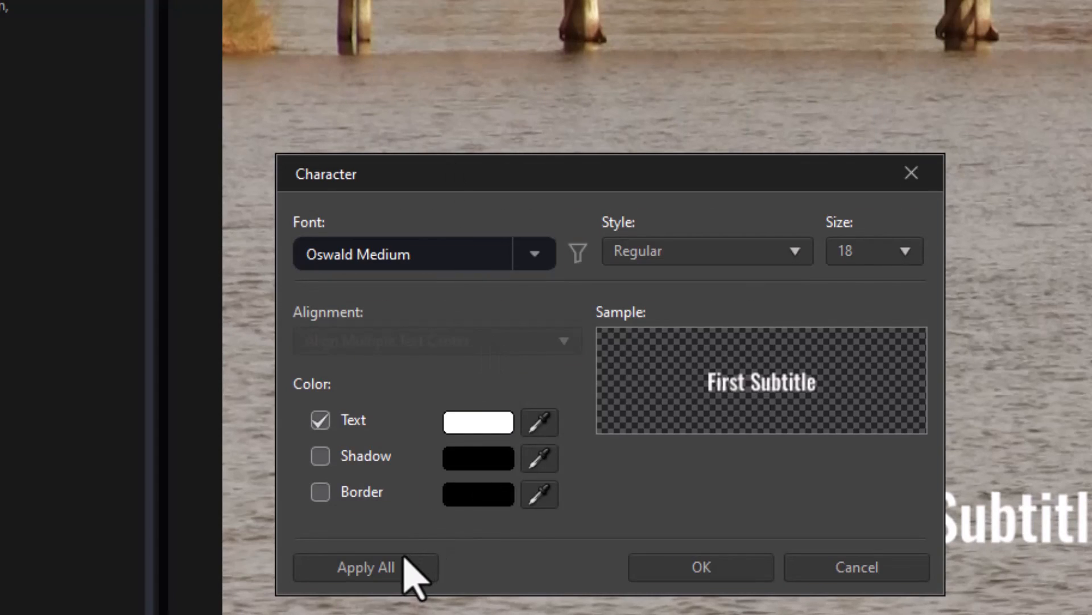
pyautogui.click(366, 567)
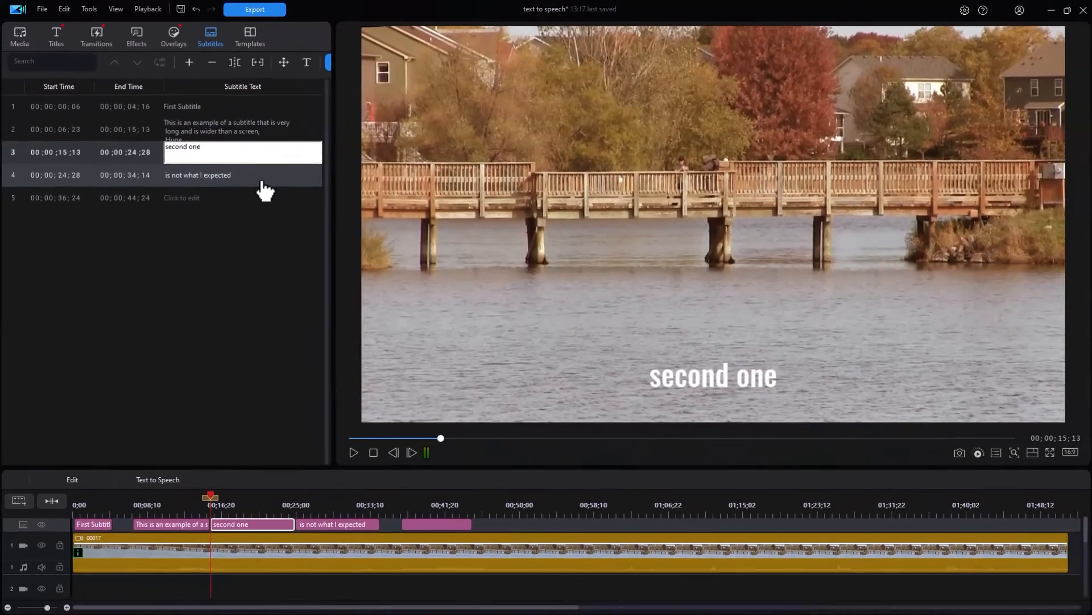
# Select subtitle row 2 to preview its three-line sentence ending 'Huge.' in the new style
pyautogui.click(227, 129)
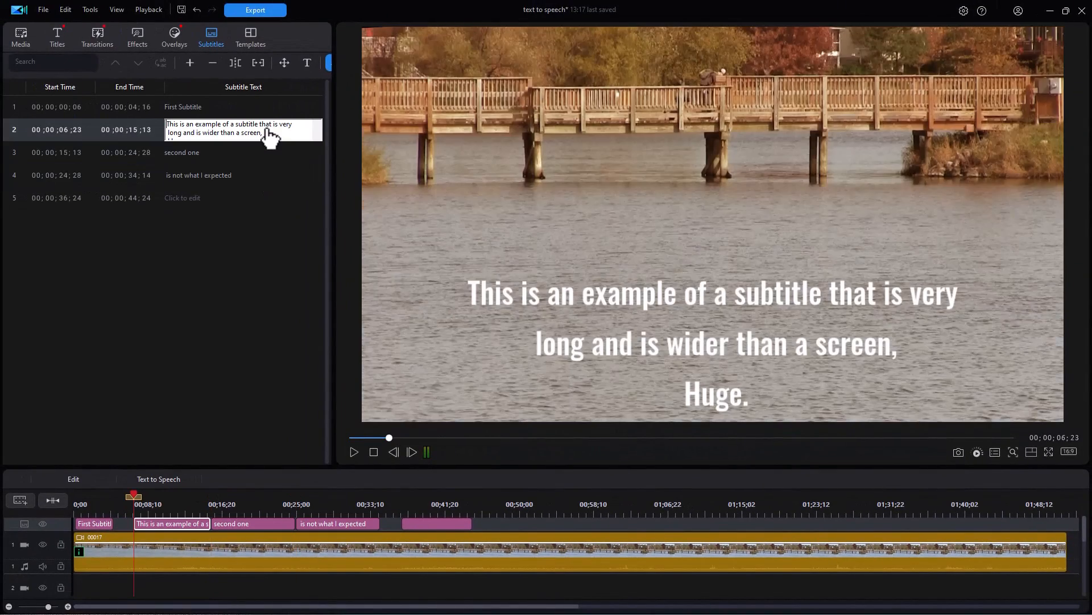
pyautogui.click(182, 198)
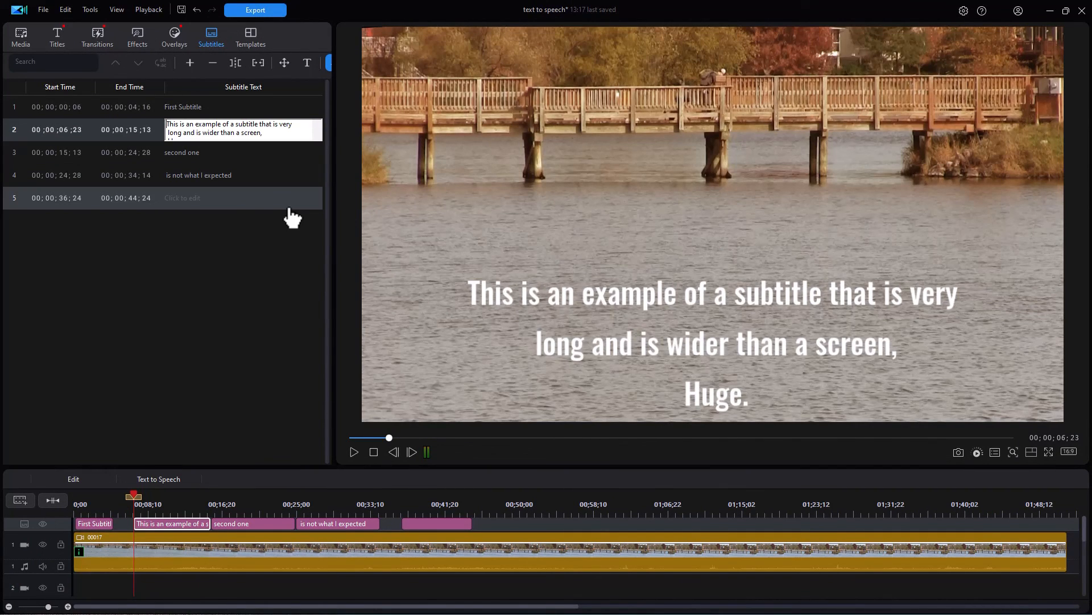
pyautogui.moveTo(331, 240)
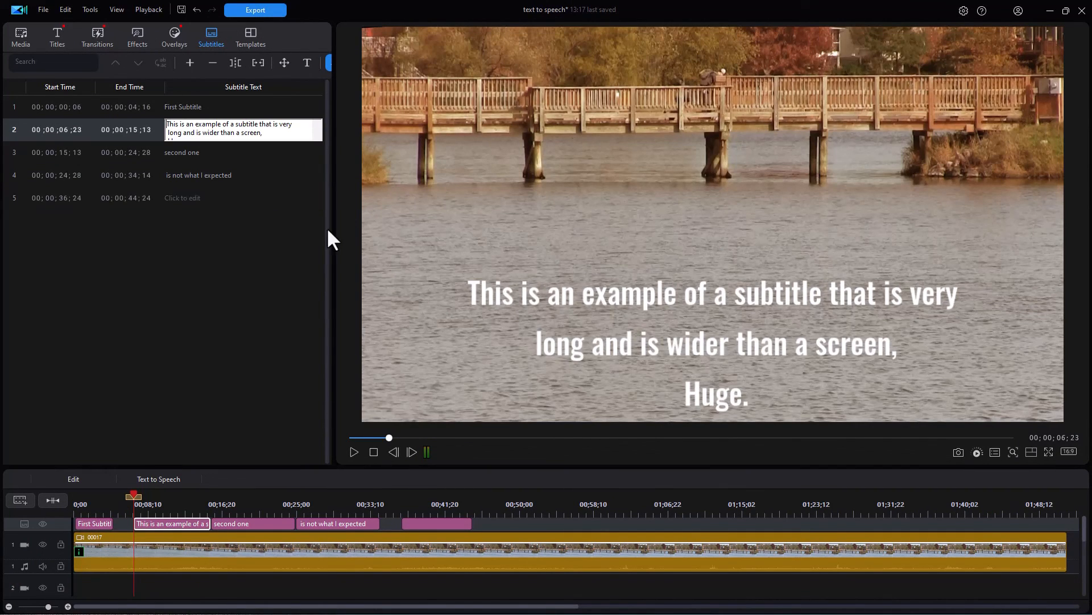
pyautogui.moveTo(223, 319)
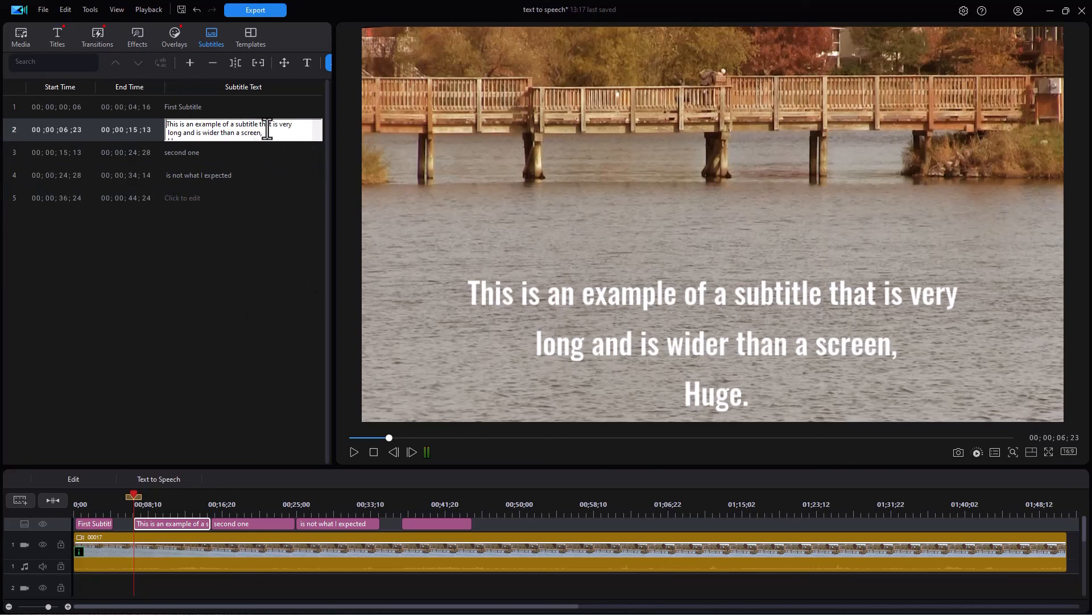
pyautogui.moveTo(212, 133)
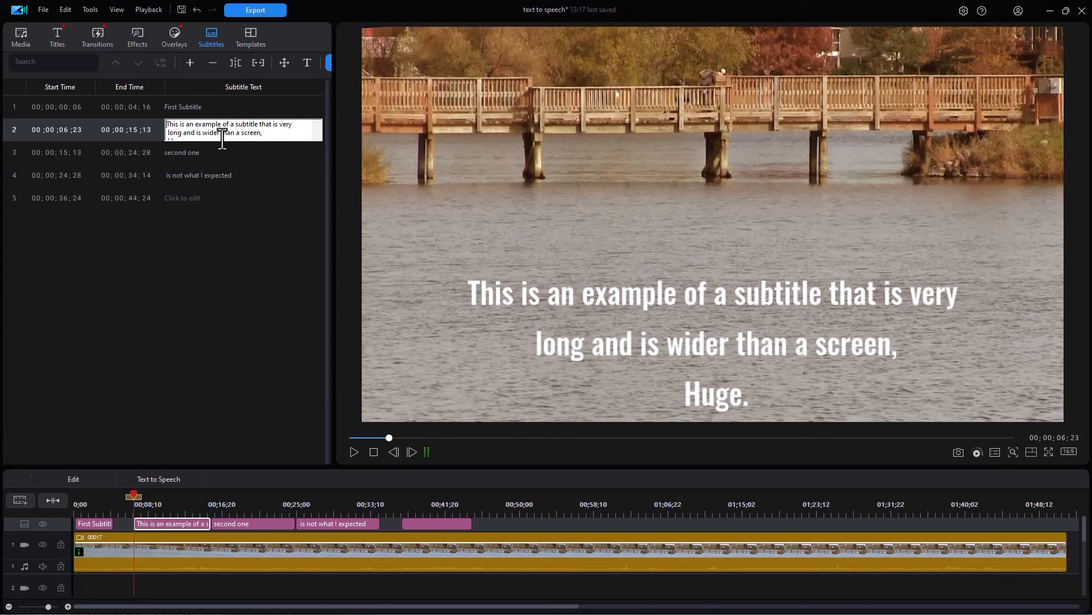
pyautogui.moveTo(742, 335)
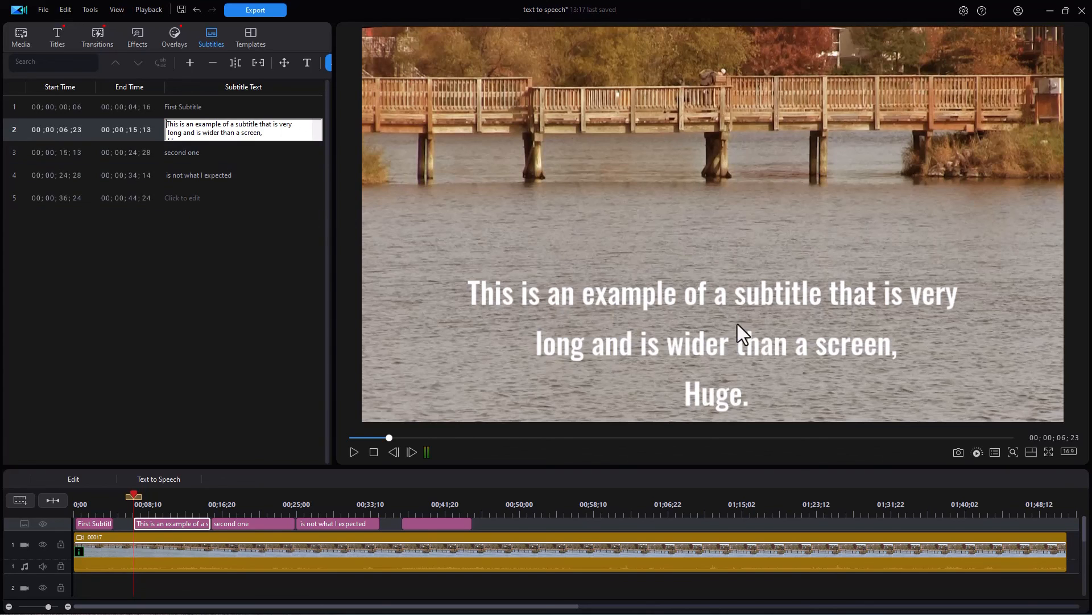